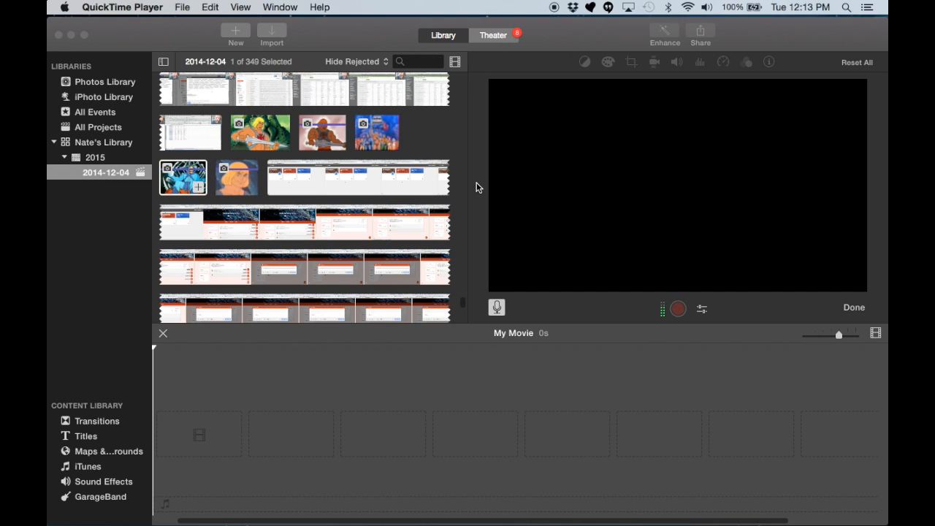
pyautogui.moveTo(197, 39)
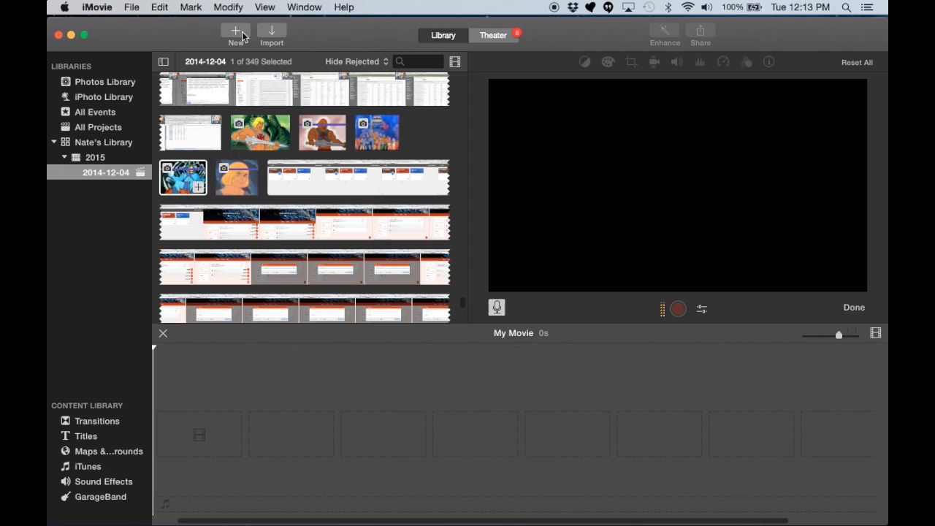
# - Create a new No Theme movie project named 'Digital Story'
pyautogui.click(235, 30)
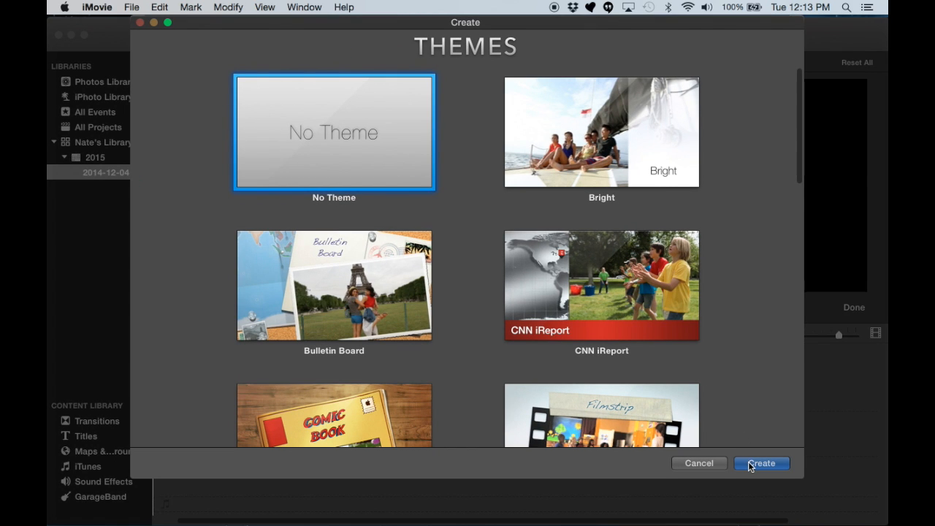
pyautogui.click(760, 463)
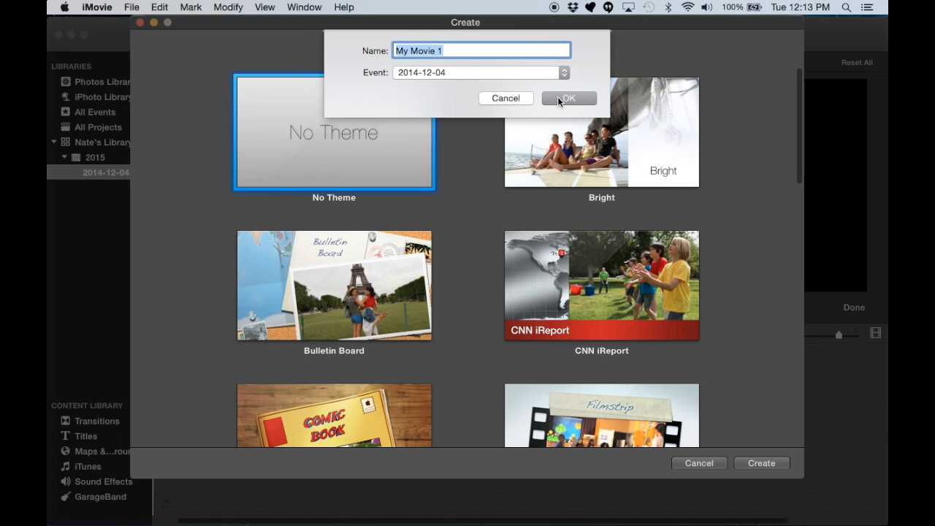
pyautogui.write('Digital Story')
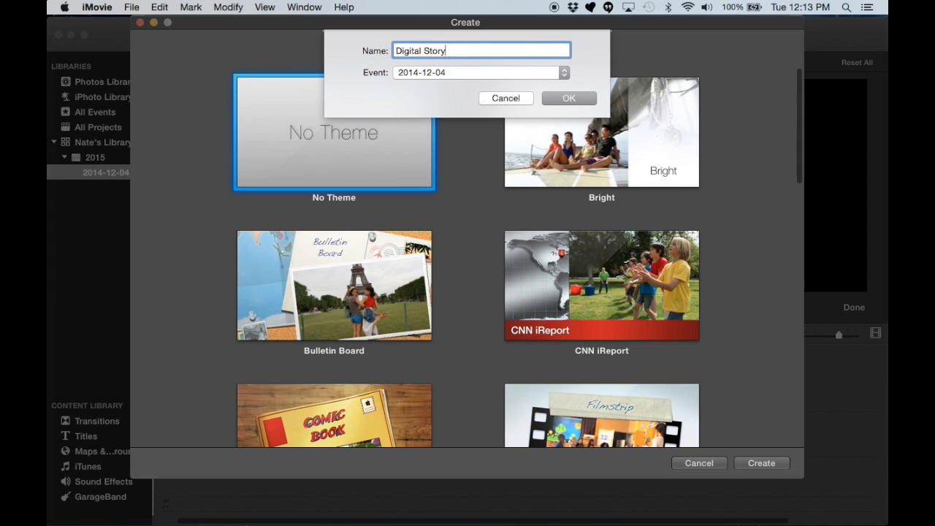
pyautogui.click(568, 98)
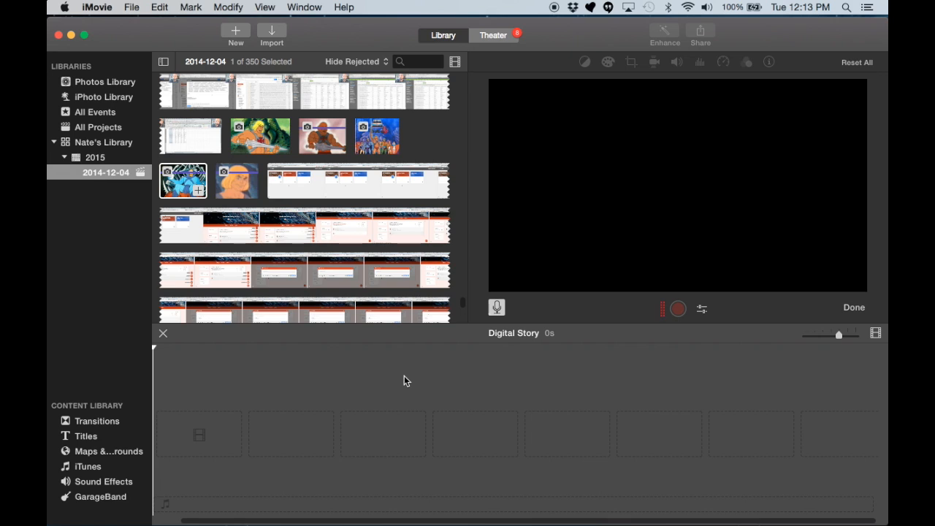
pyautogui.moveTo(318, 407)
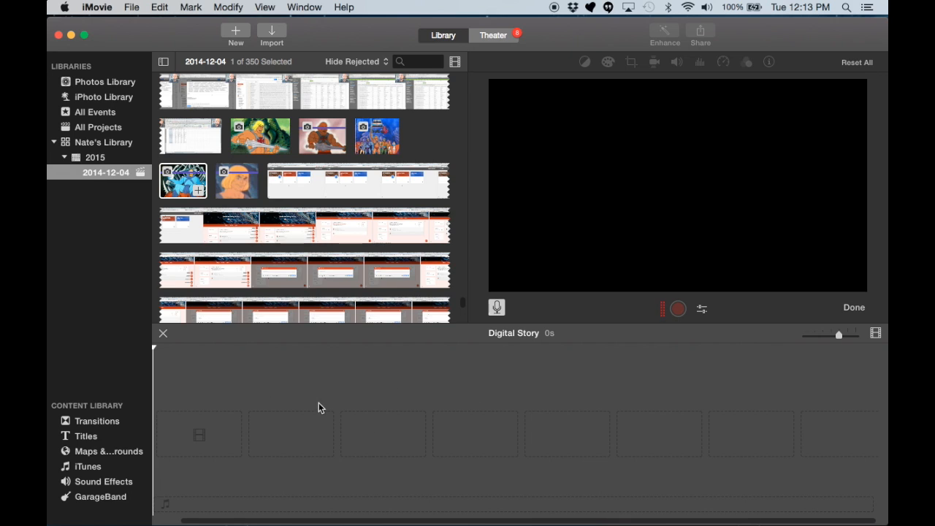
pyautogui.moveTo(460, 453)
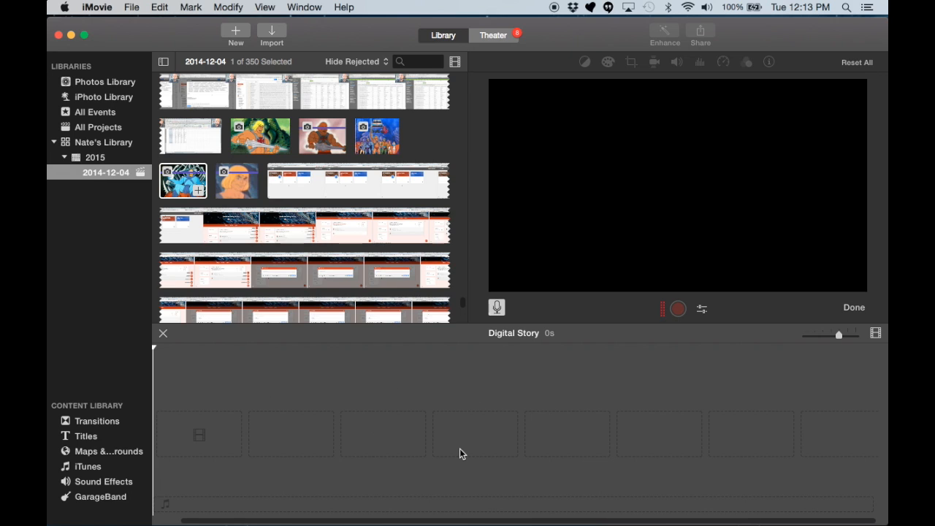
pyautogui.moveTo(333, 68)
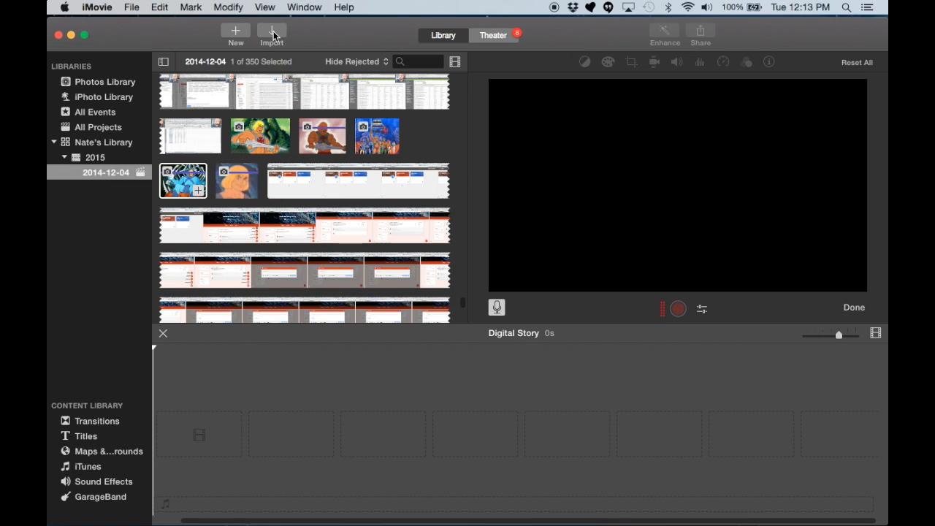
pyautogui.moveTo(310, 34)
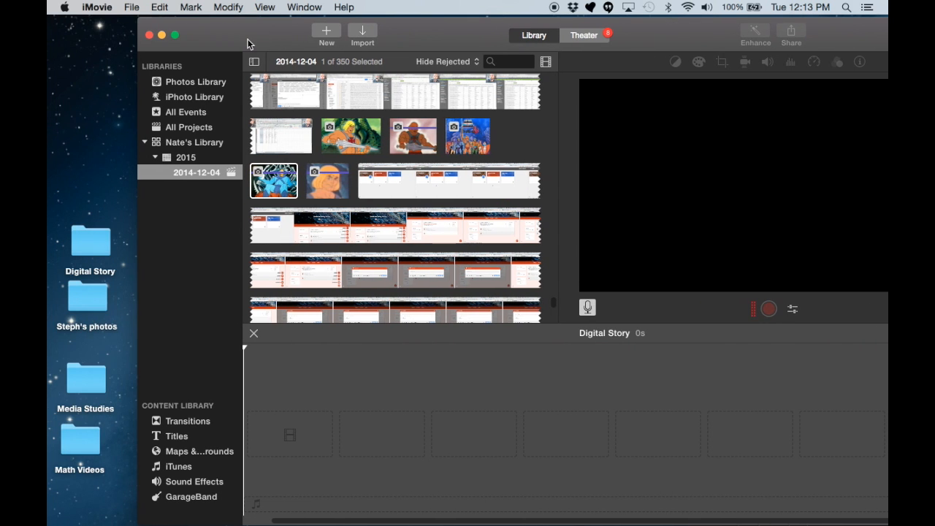
pyautogui.moveTo(99, 241)
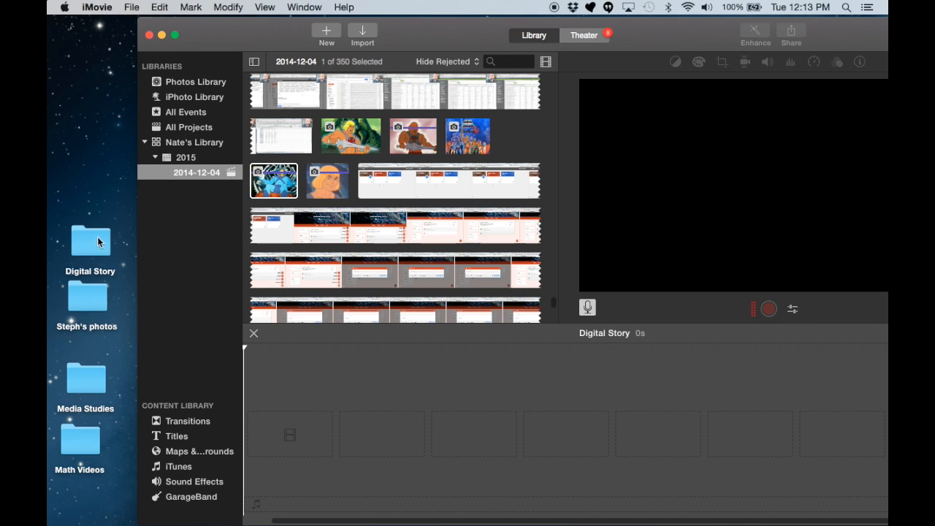
# - Open the Digital Story folder and select its six image files
pyautogui.click(90, 239)
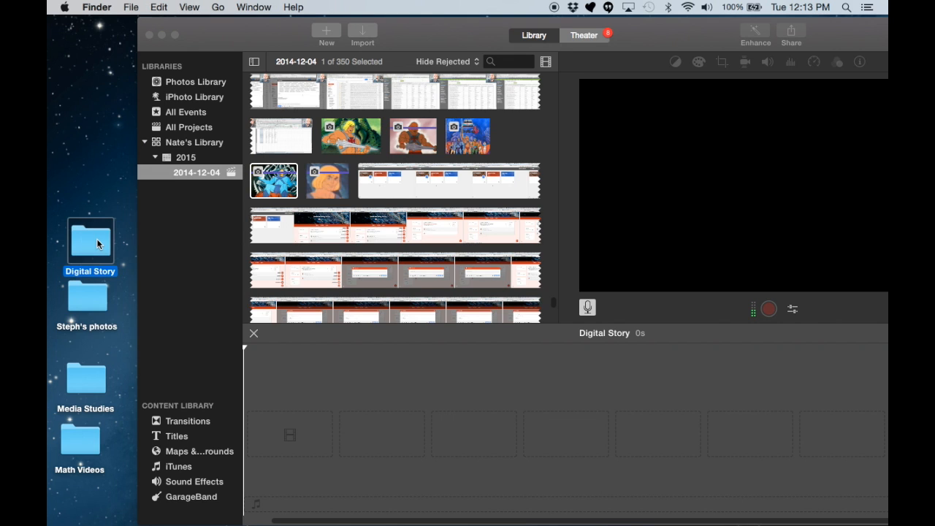
pyautogui.doubleClick(90, 238)
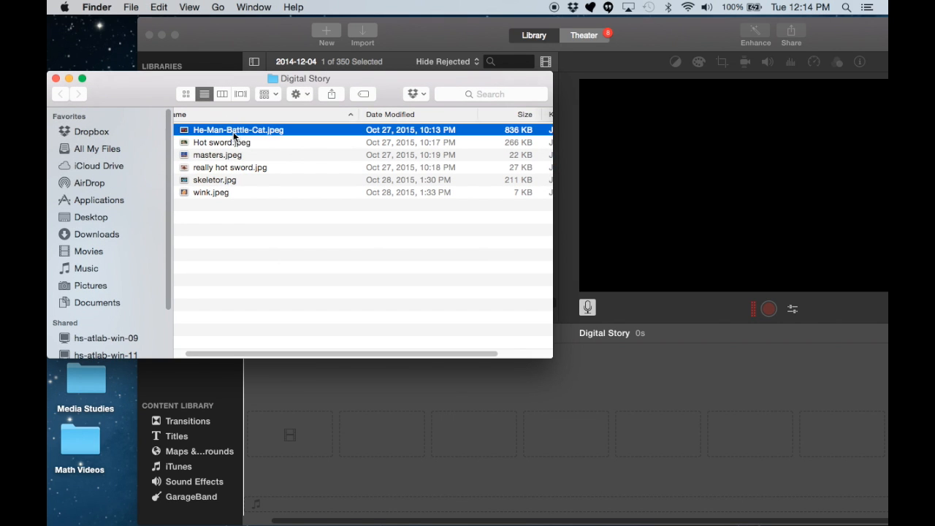
pyautogui.click(212, 192)
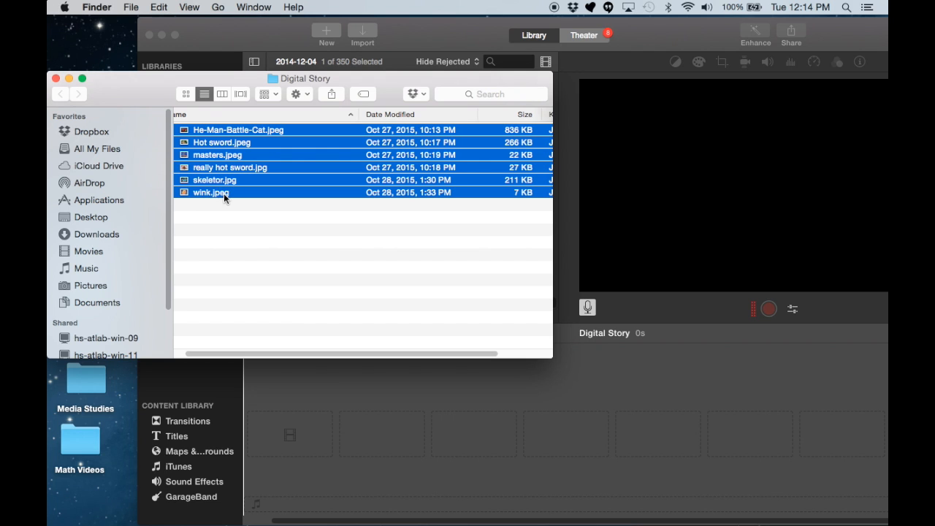
pyautogui.moveTo(234, 143)
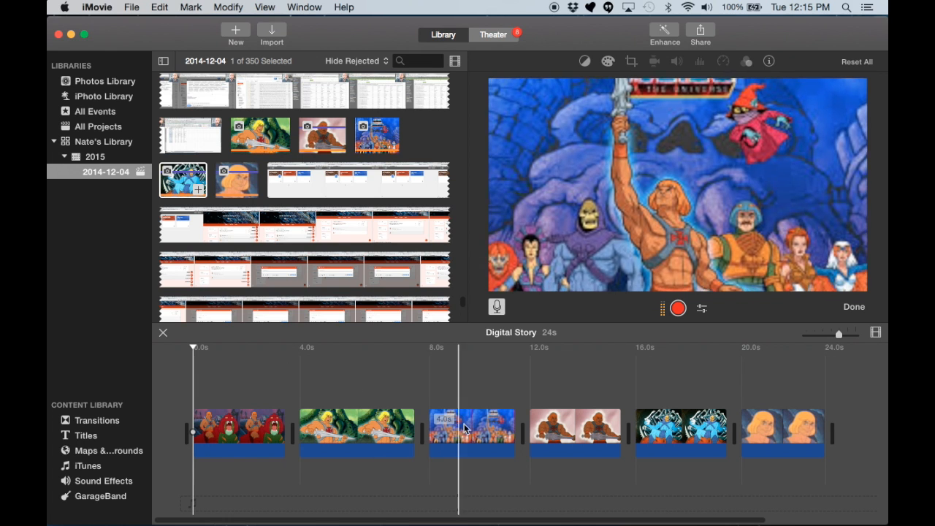
# - Reorder the clips so the group poster leads, and return the playhead to the start
pyautogui.click(471, 431)
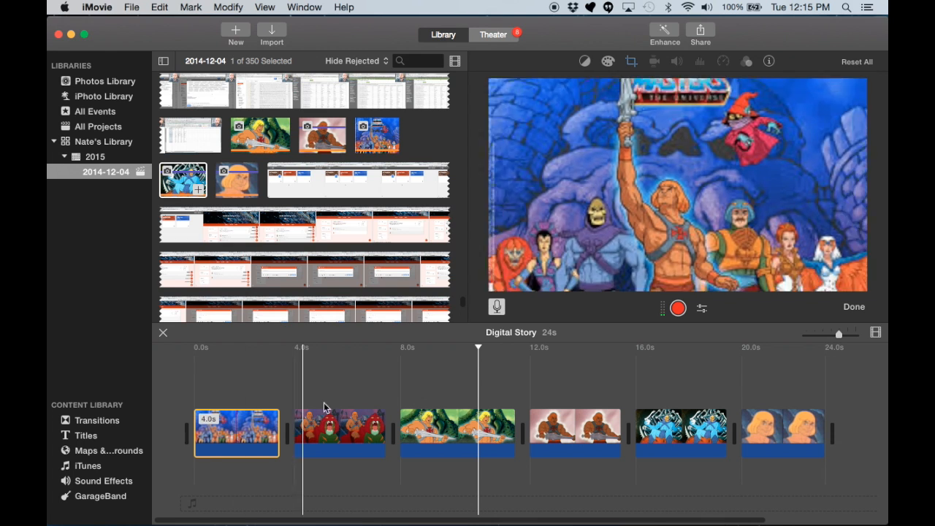
pyautogui.click(546, 435)
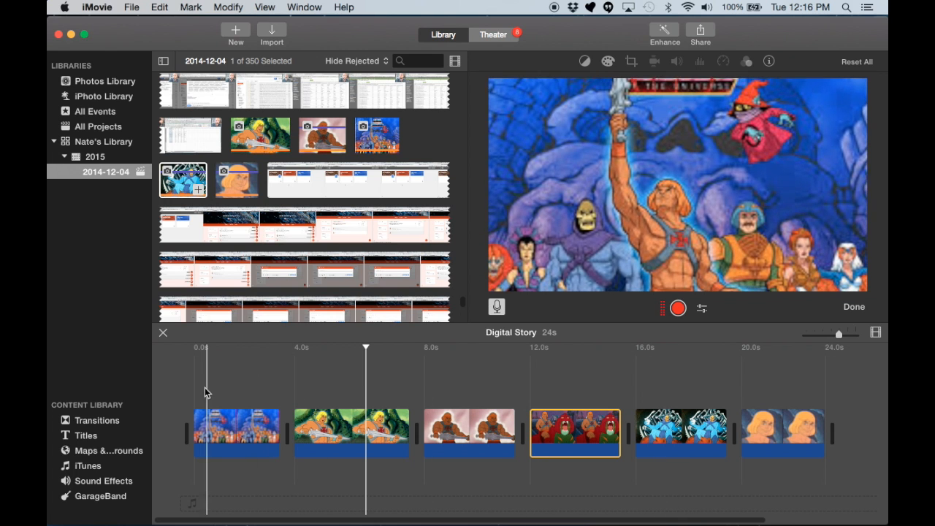
pyautogui.moveTo(365, 347); pyautogui.dragTo(192, 347)
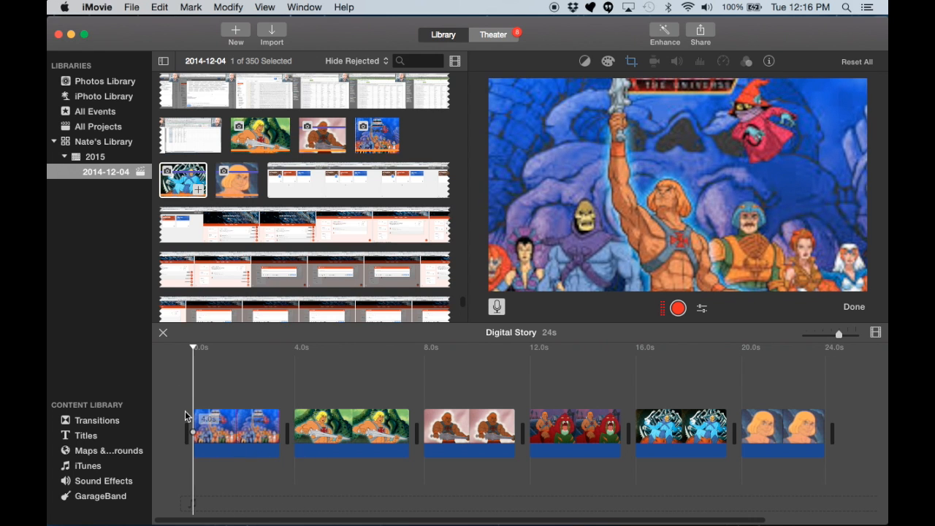
pyautogui.moveTo(196, 389)
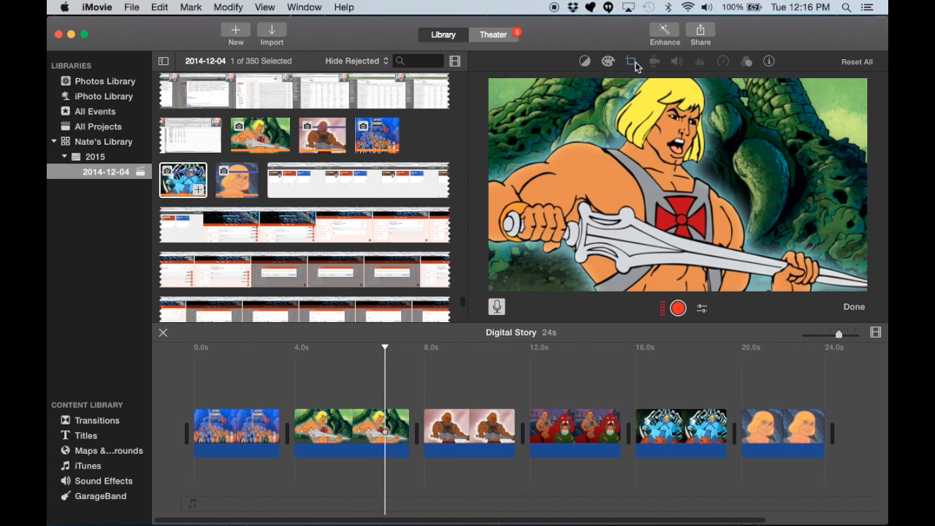
# - Switch the opening group image's cropping style from Ken Burns to Fit
pyautogui.click(630, 61)
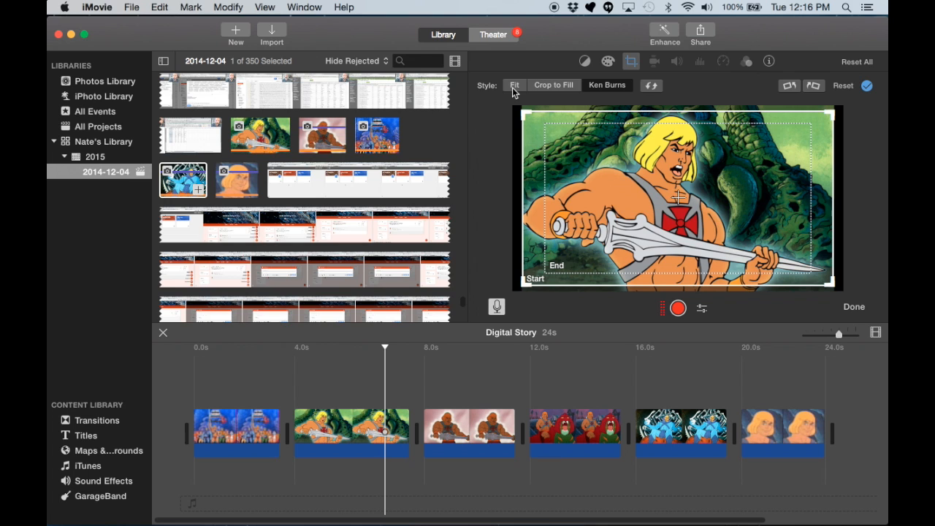
pyautogui.click(236, 430)
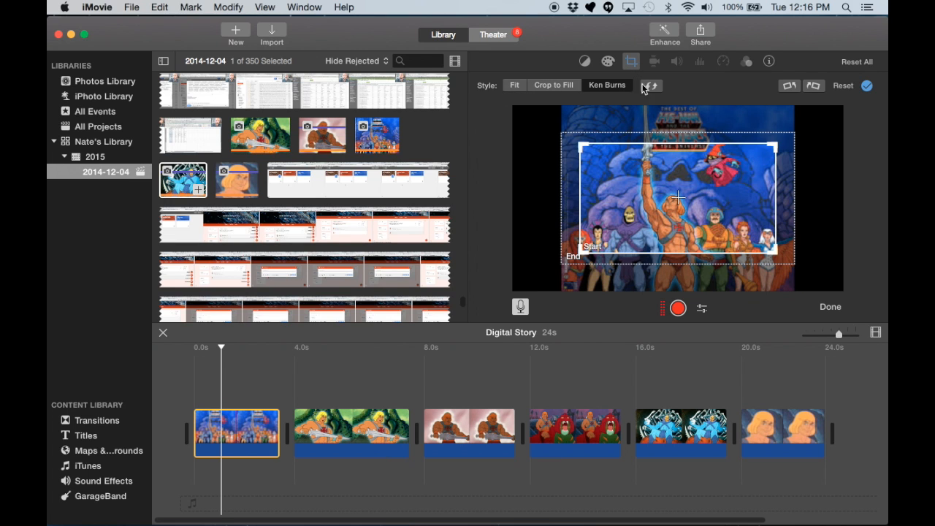
pyautogui.moveTo(607, 84)
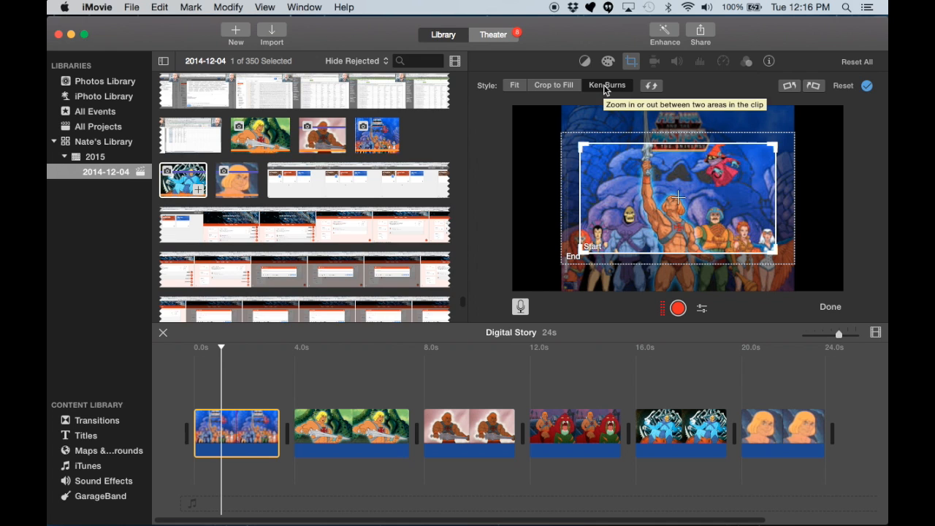
pyautogui.click(514, 85)
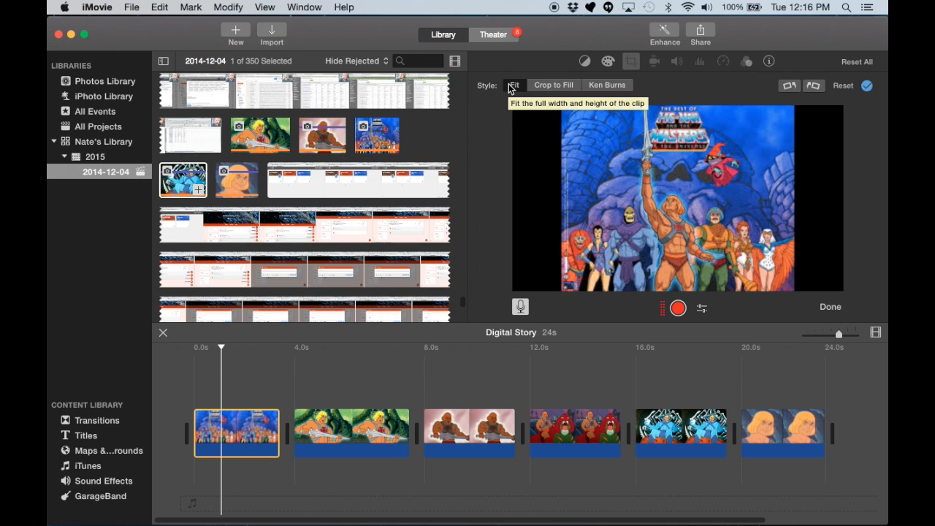
pyautogui.moveTo(297, 389)
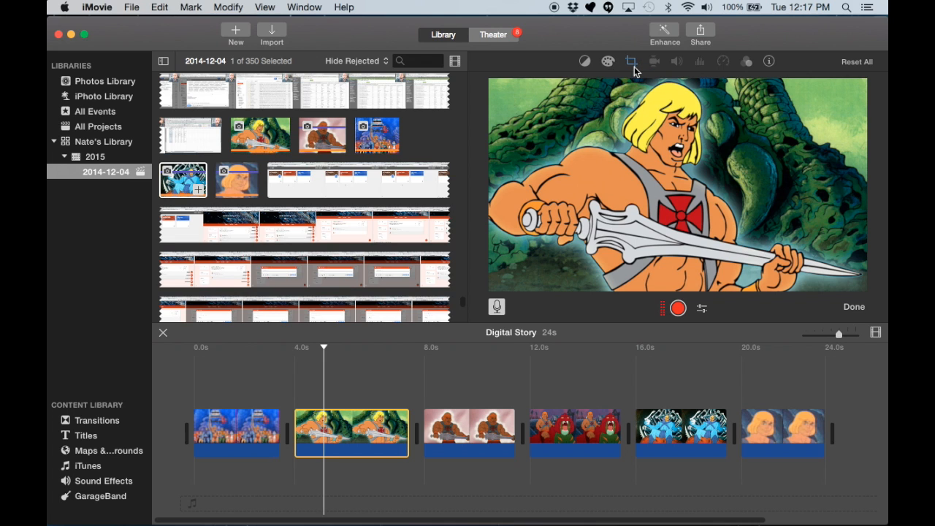
# - Resize the sword He-Man clip's Ken Burns end rectangle to a tighter frame around He-Man
pyautogui.click(630, 61)
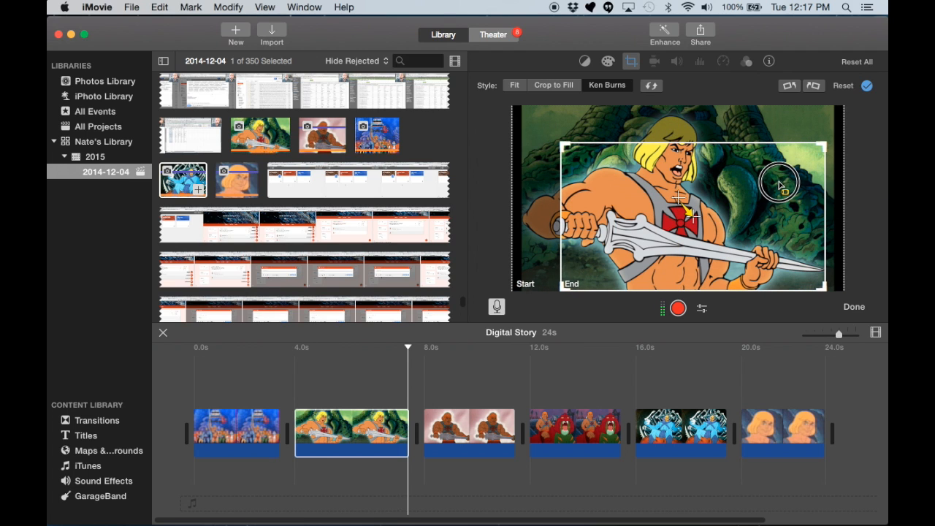
pyautogui.moveTo(778, 183); pyautogui.dragTo(810, 157)
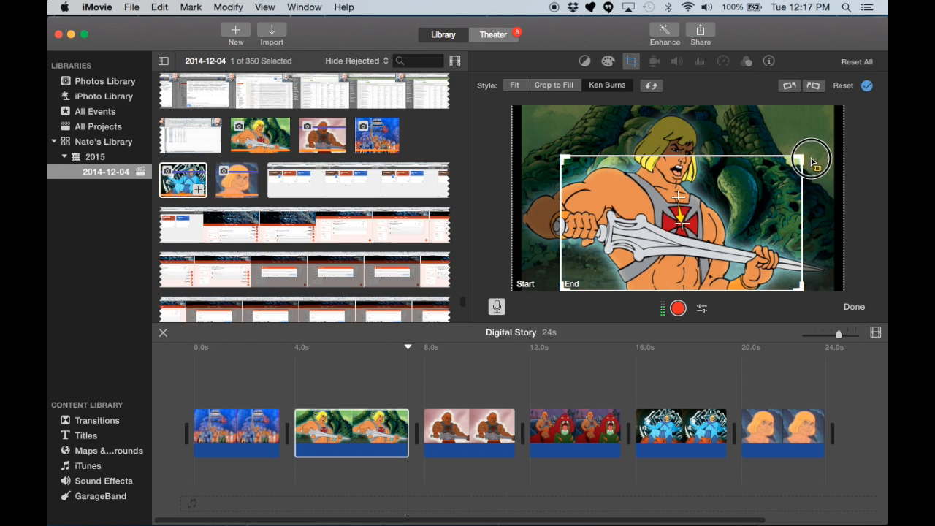
pyautogui.moveTo(811, 158); pyautogui.dragTo(785, 180)
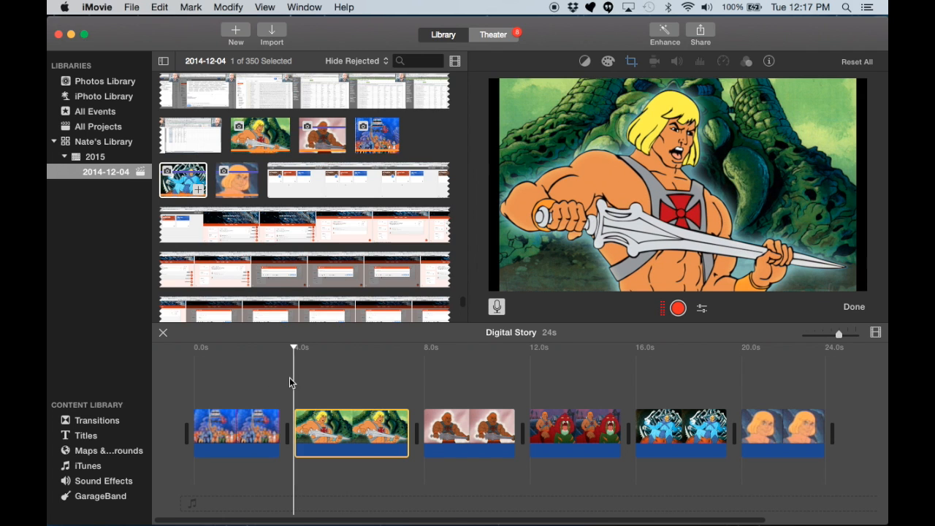
pyautogui.moveTo(294, 347); pyautogui.dragTo(347, 347)
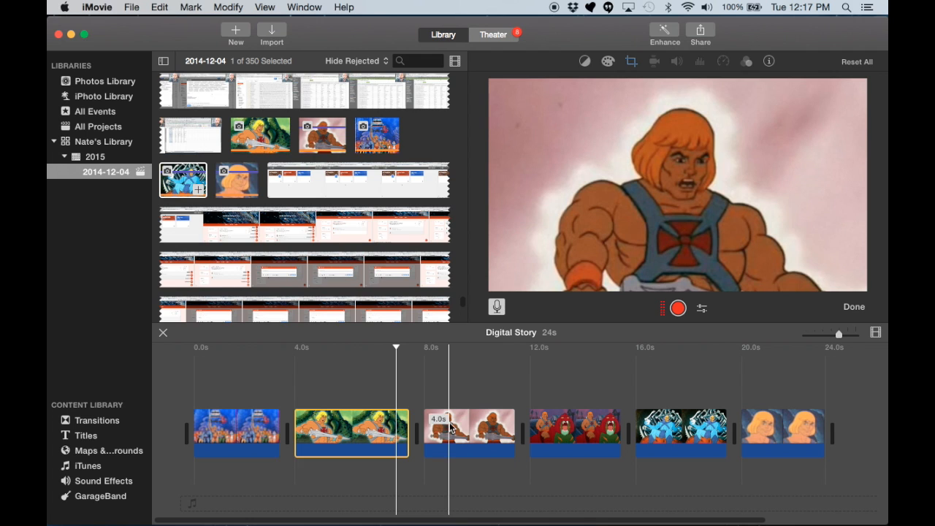
# - Reposition the close-up He-Man clip's Ken Burns end frame to create the pan
pyautogui.click(469, 431)
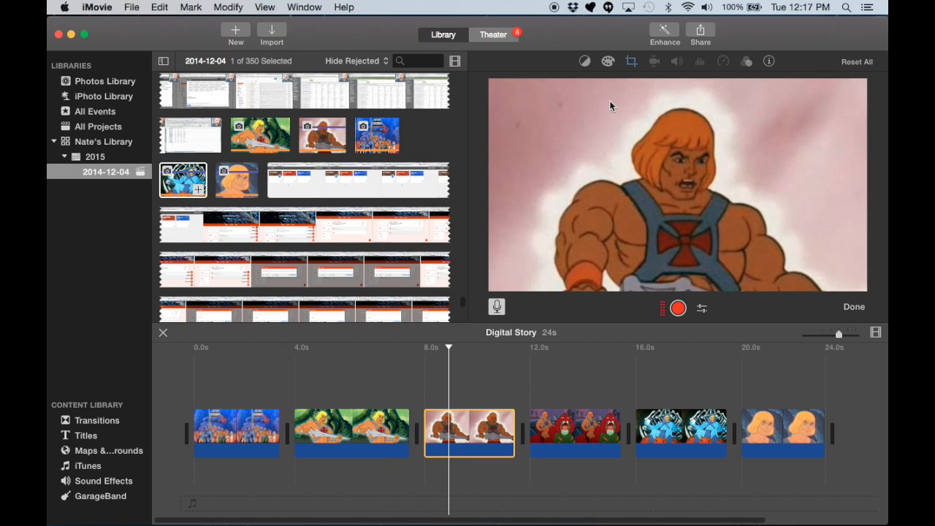
pyautogui.click(630, 61)
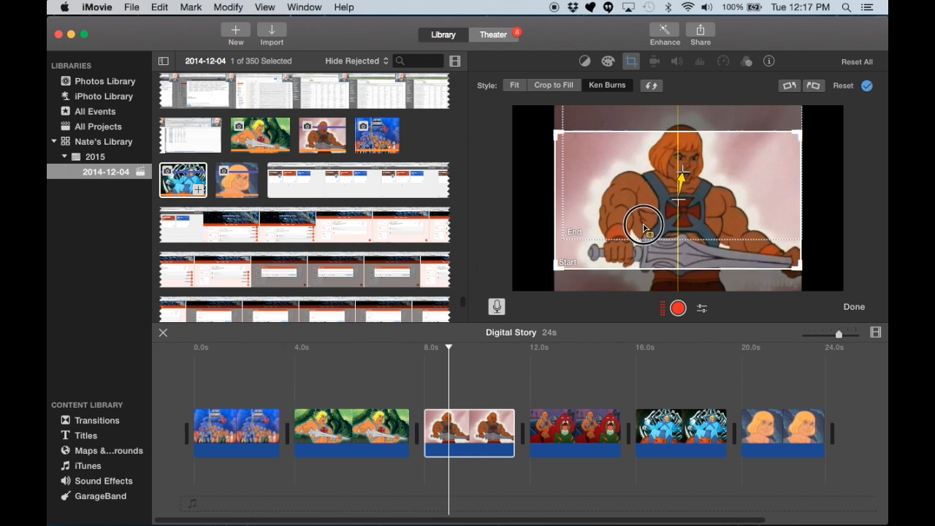
pyautogui.moveTo(644, 224); pyautogui.dragTo(644, 248)
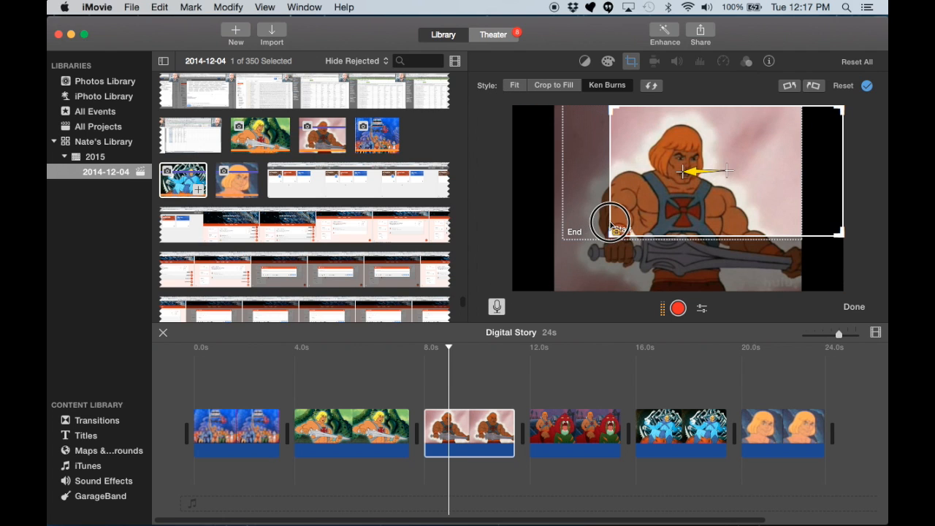
pyautogui.moveTo(610, 223); pyautogui.dragTo(628, 255)
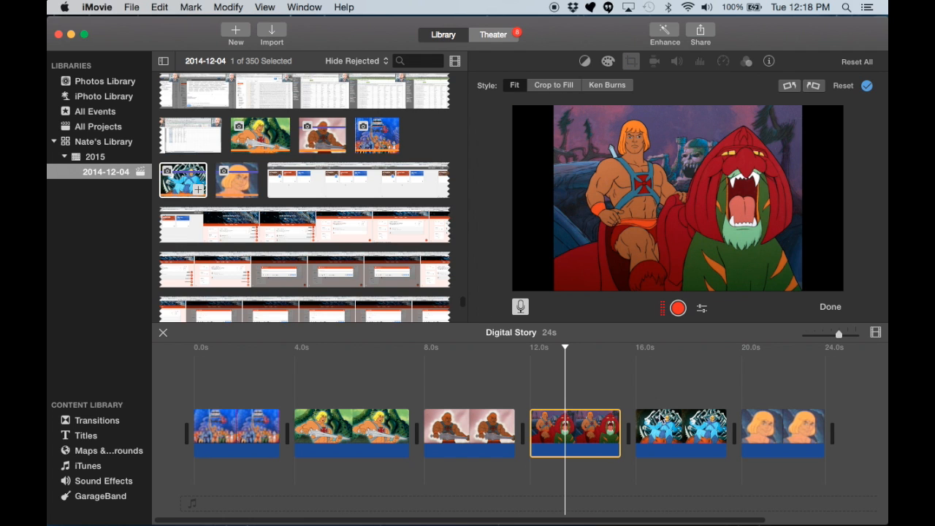
# - Change the Skeletor clip's framing with Crop to Fill
pyautogui.click(681, 432)
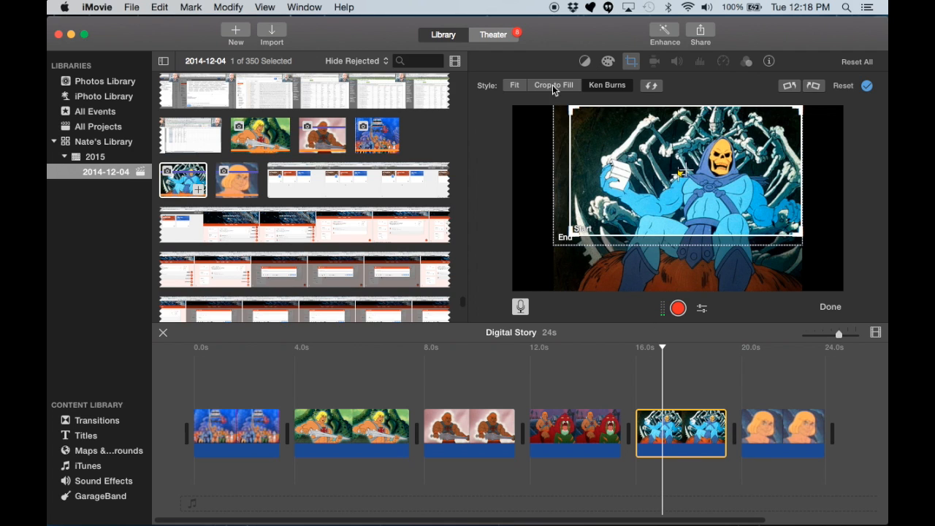
pyautogui.click(782, 431)
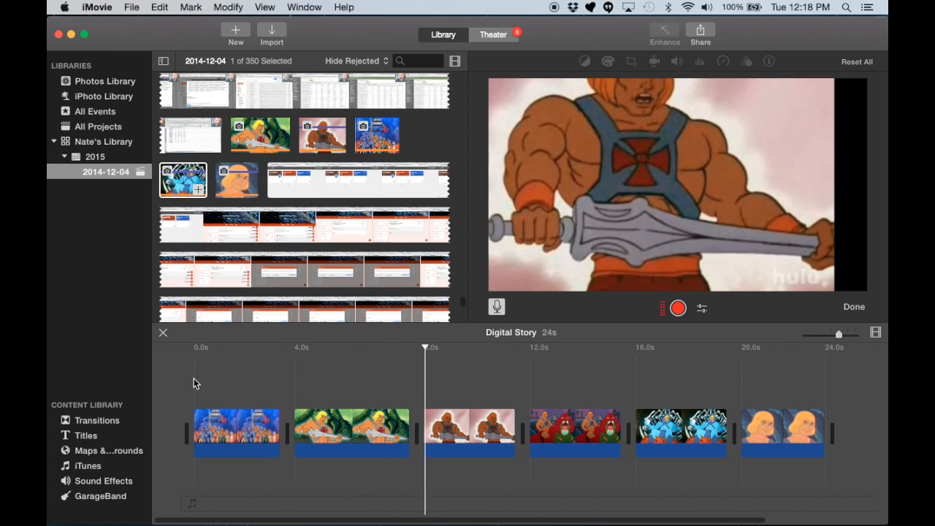
# - Set voiceover input to DYNEX USB Audio Device with Mute Project on, playhead at 0.0s
pyautogui.click(97, 420)
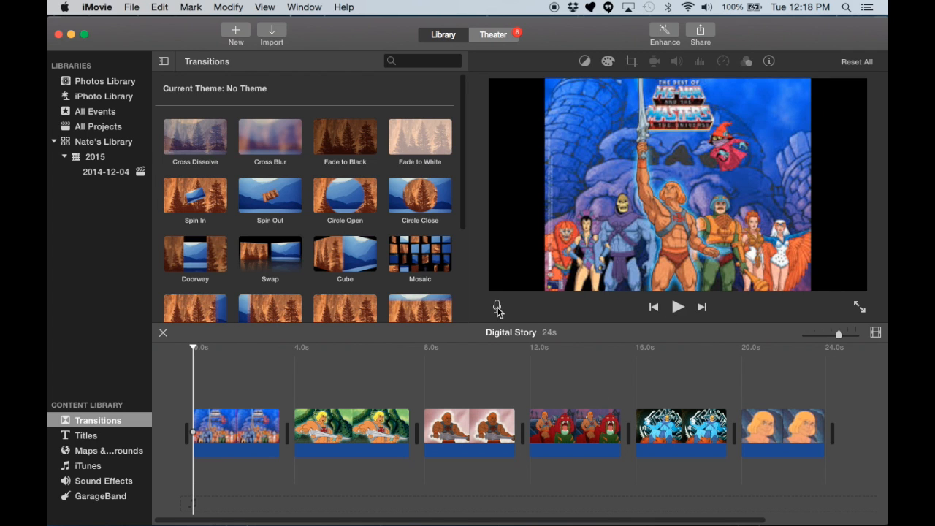
pyautogui.click(496, 306)
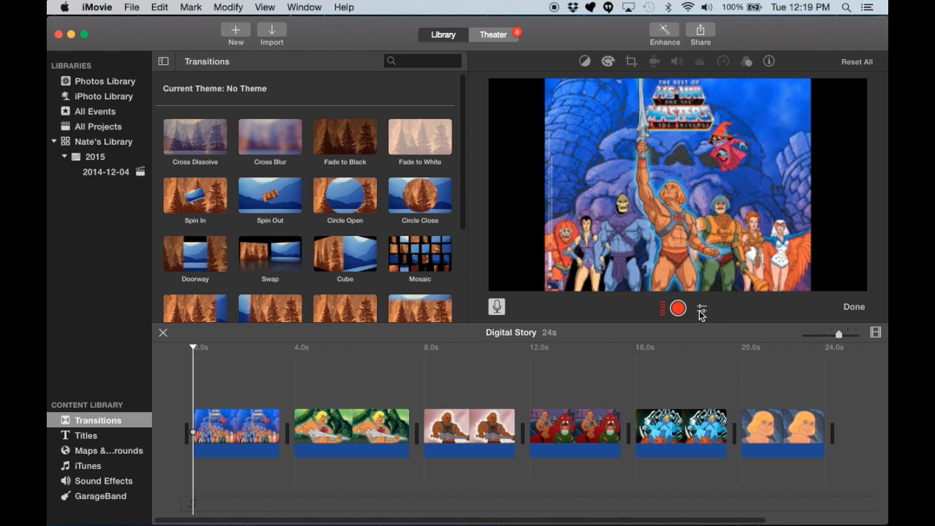
pyautogui.moveTo(704, 310)
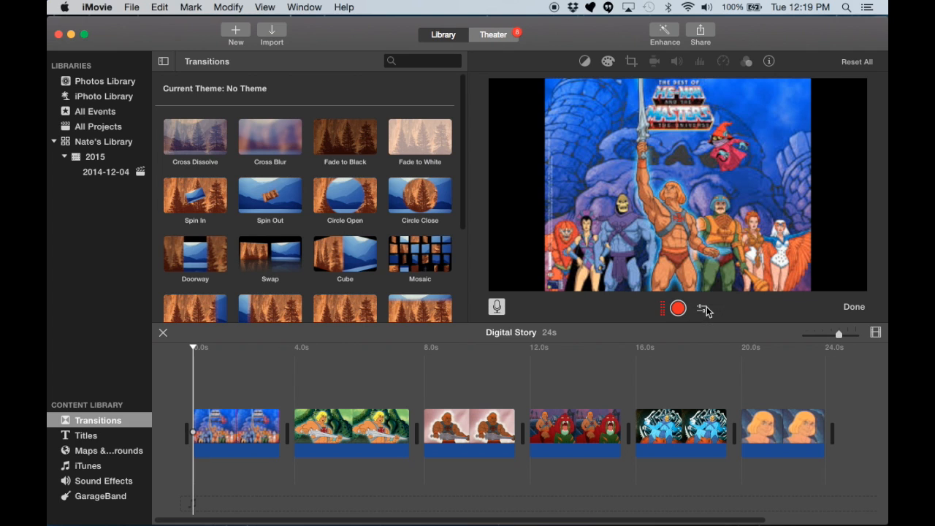
pyautogui.click(701, 307)
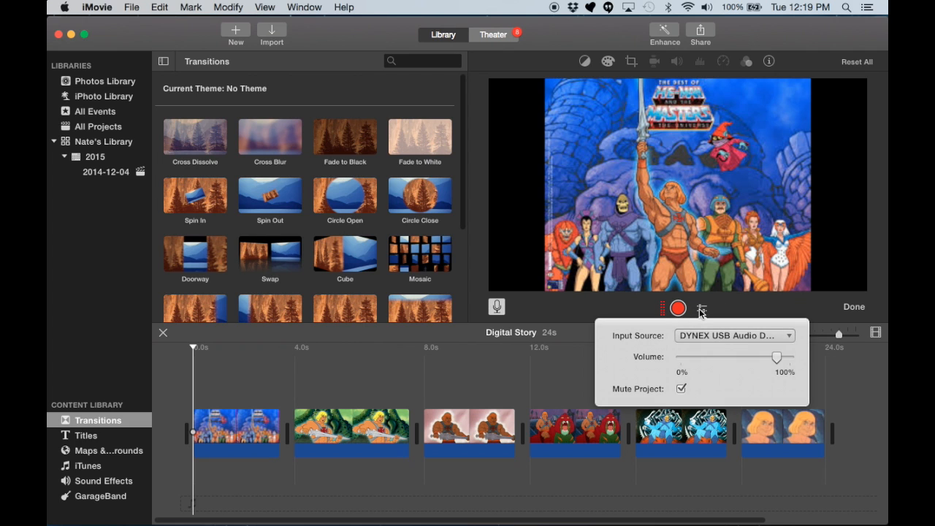
pyautogui.click(734, 335)
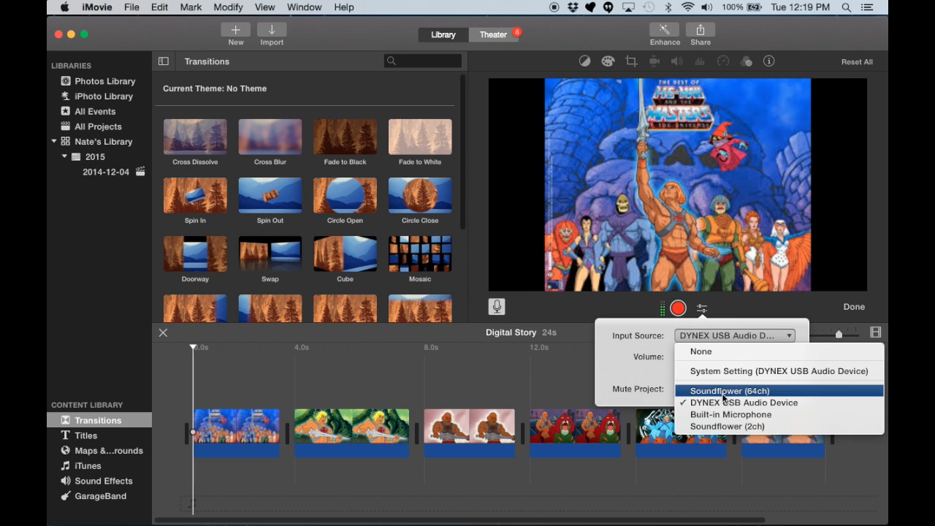
pyautogui.moveTo(734, 402)
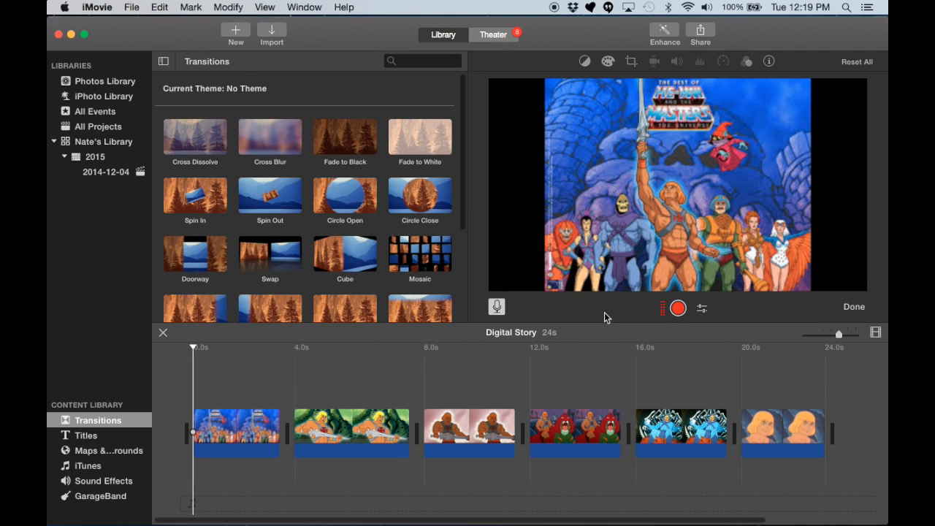
pyautogui.moveTo(705, 313)
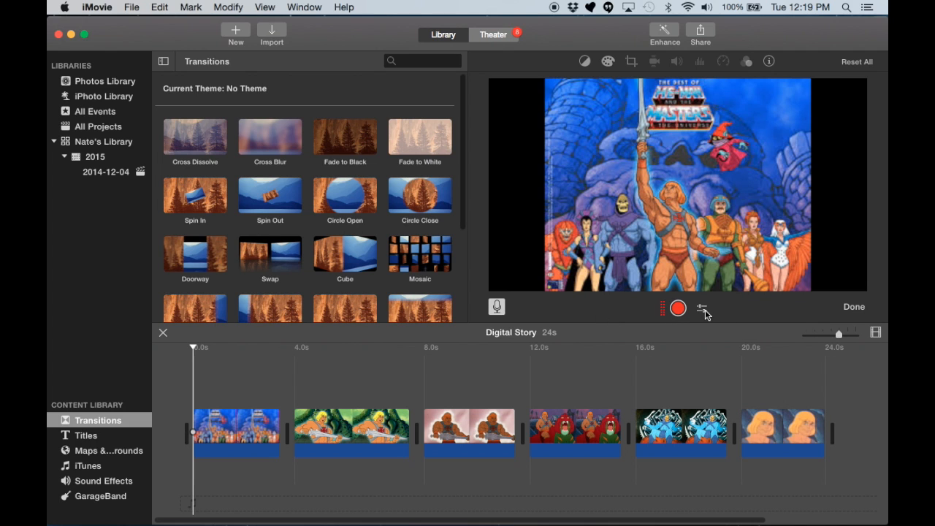
pyautogui.click(700, 307)
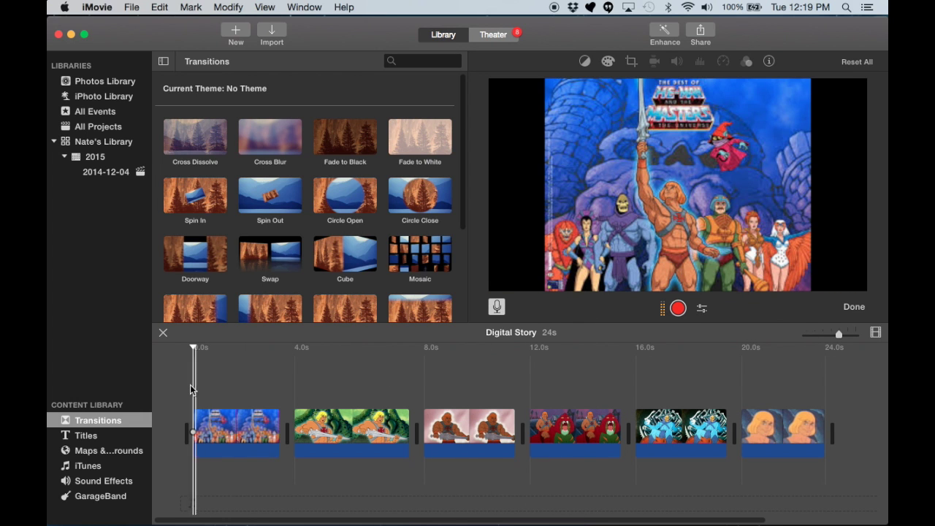
pyautogui.click(456, 358)
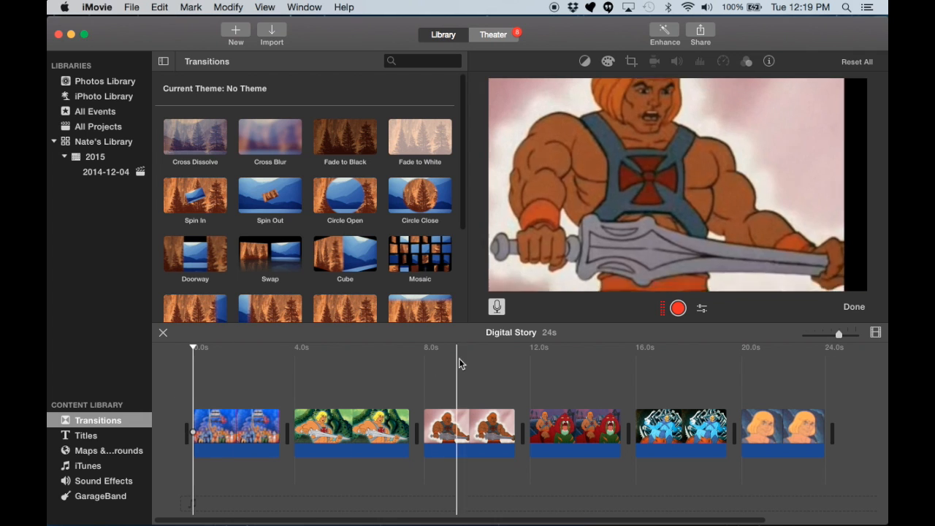
pyautogui.click(677, 308)
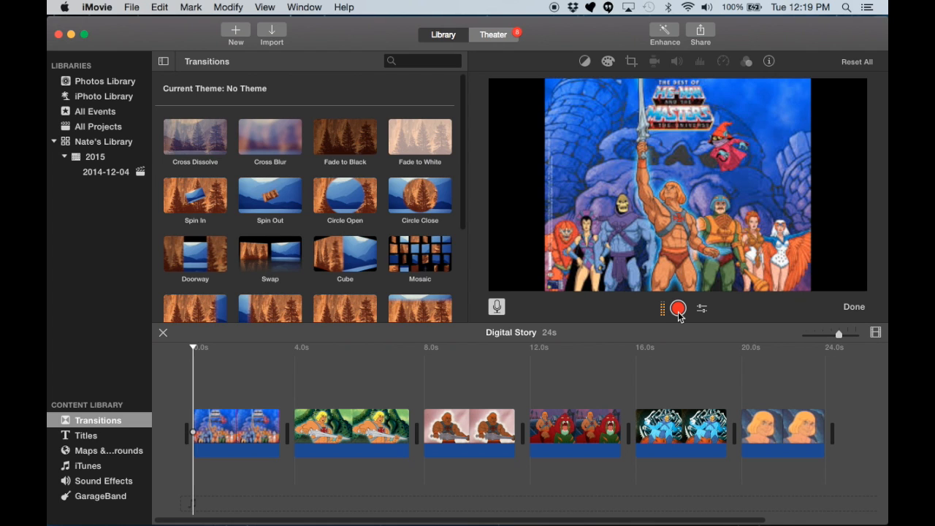
# - Record the 8.5-second voiceover 'VO-1: Digital Story' under the opening clips
pyautogui.click(678, 308)
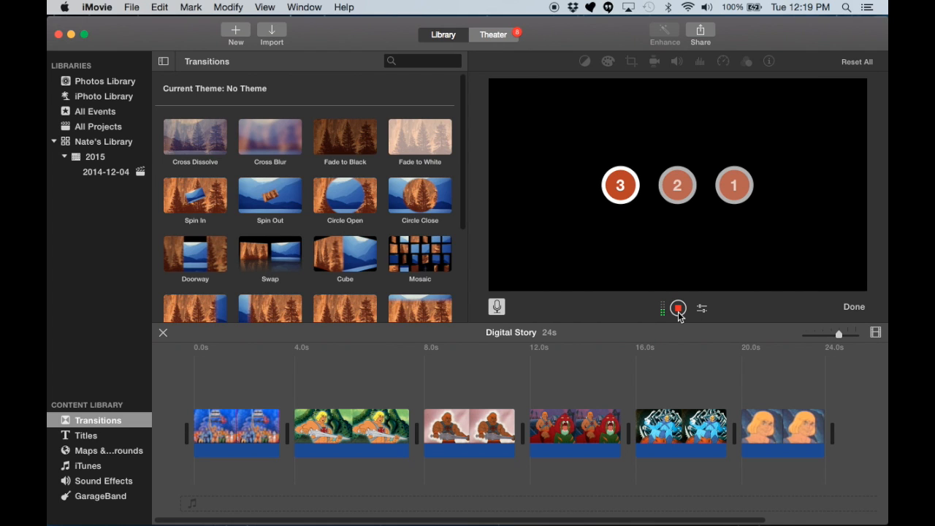
pyautogui.click(677, 307)
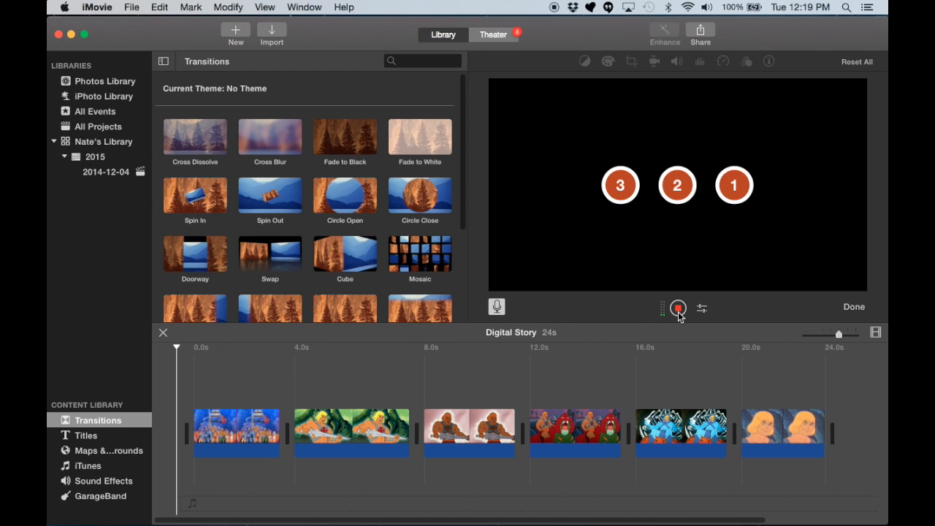
pyautogui.click(676, 307)
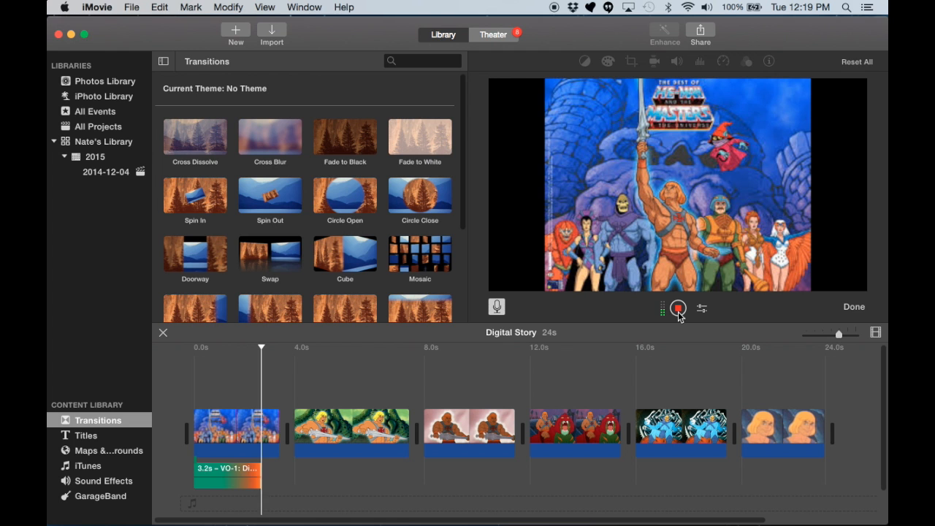
pyautogui.click(676, 307)
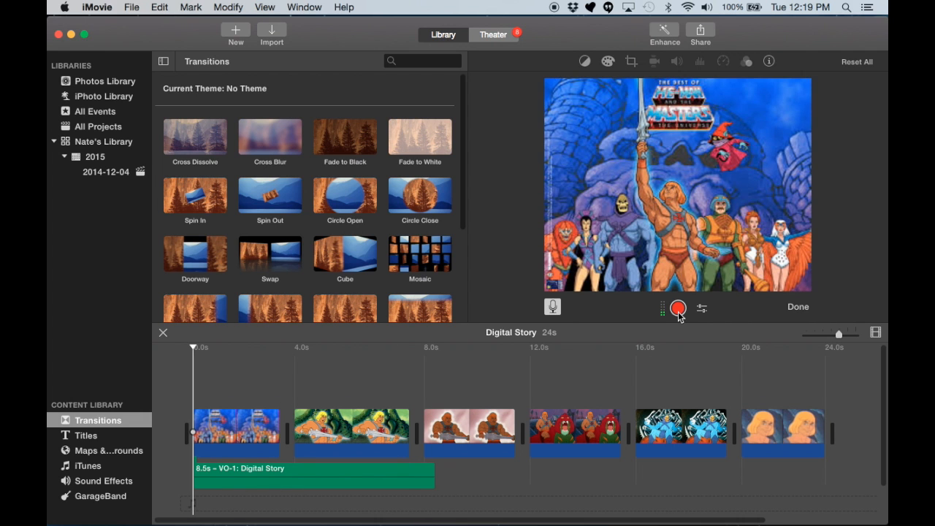
pyautogui.click(677, 308)
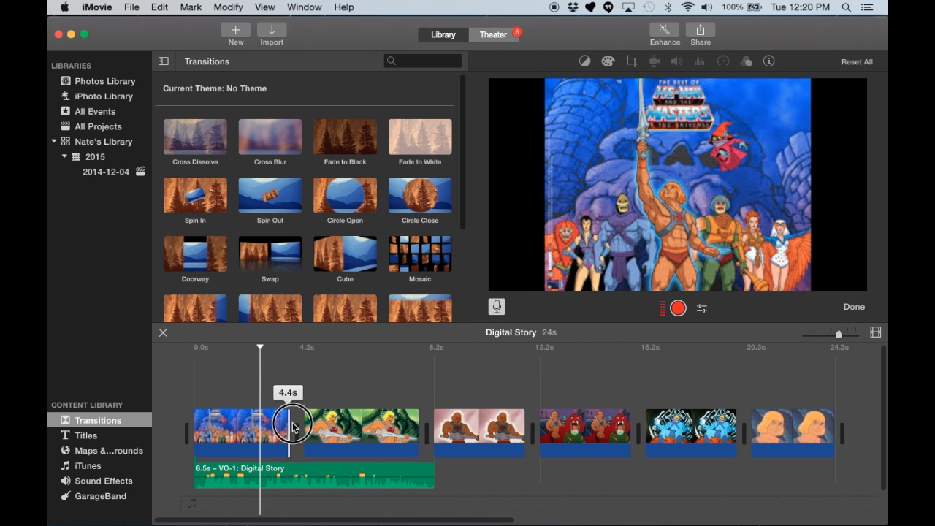
# - Stretch the opening group clip to 8.6 seconds, making the movie 28 seconds long
pyautogui.moveTo(293, 424); pyautogui.dragTo(365, 431)
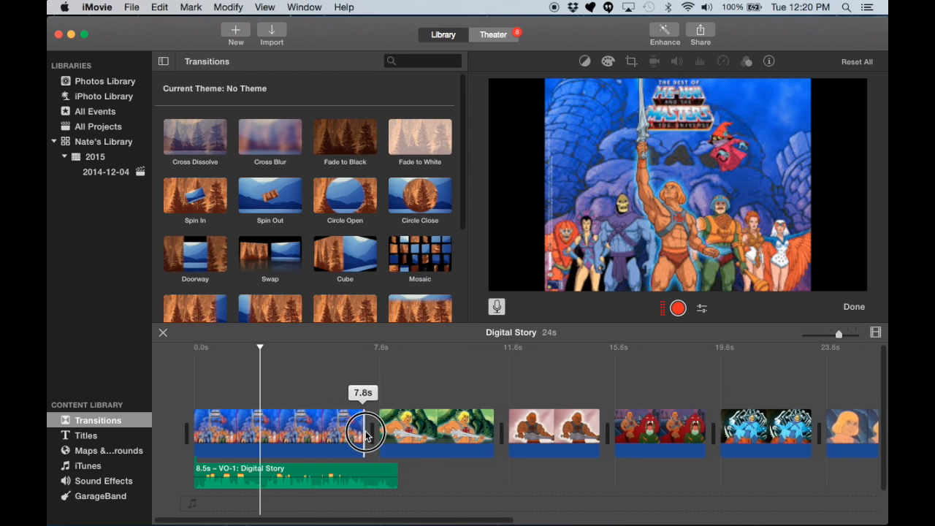
pyautogui.moveTo(365, 431); pyautogui.dragTo(378, 436)
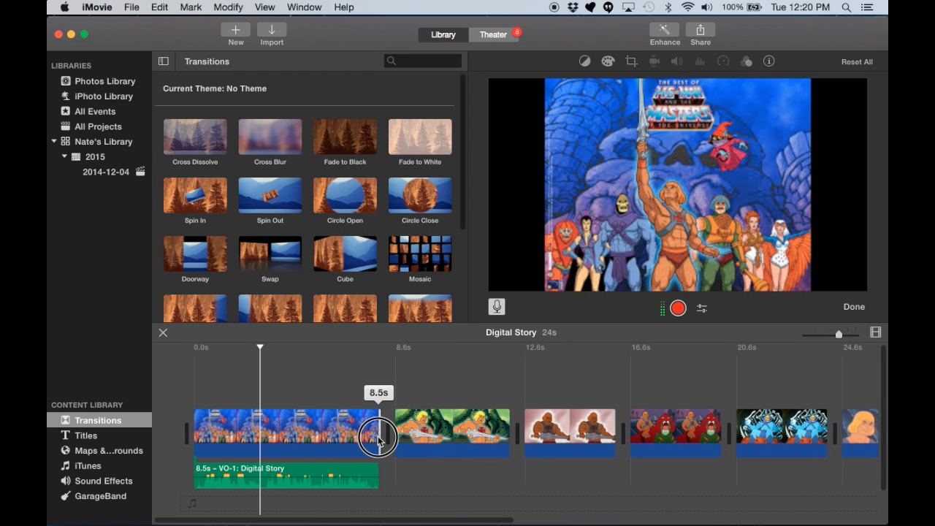
pyautogui.moveTo(379, 437); pyautogui.dragTo(383, 436)
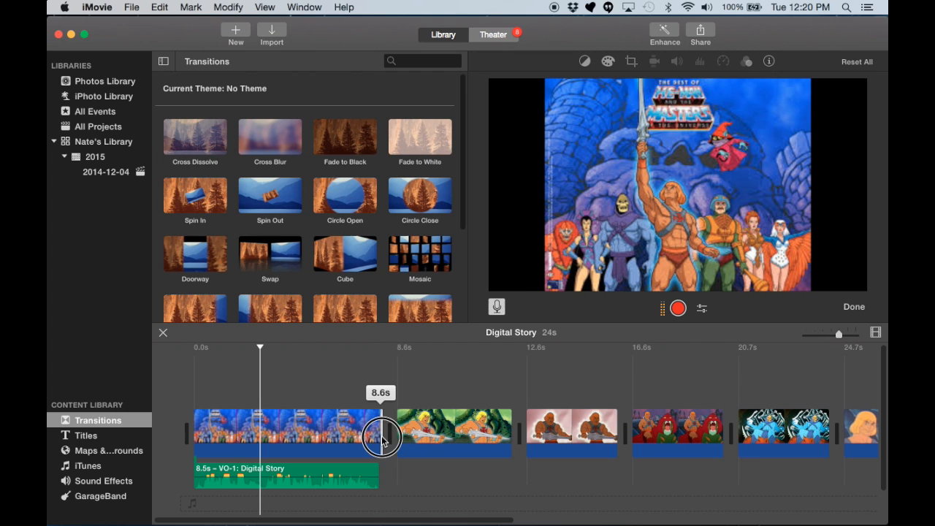
pyautogui.moveTo(380, 434); pyautogui.dragTo(197, 430)
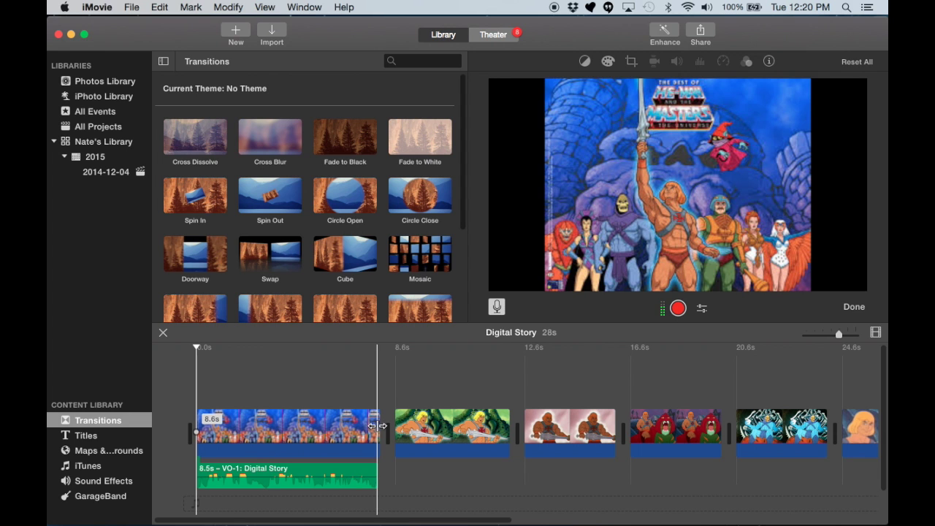
pyautogui.click(452, 431)
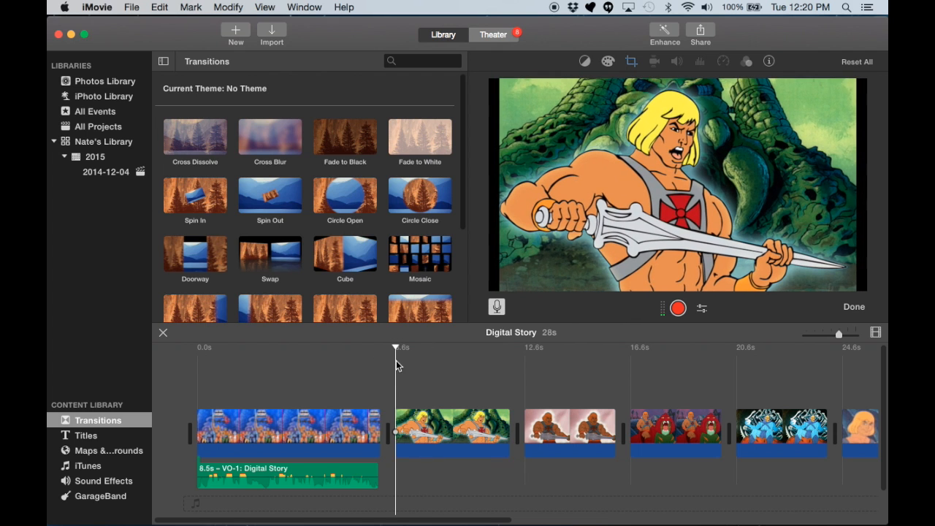
pyautogui.moveTo(394, 377)
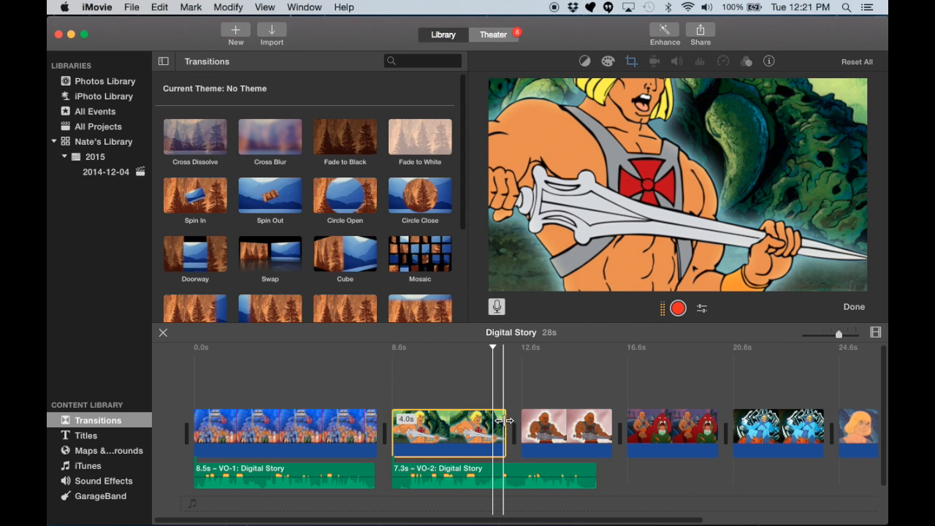
# - Lengthen the second video clip to about 7.5 seconds and shorten VO-2 toward 6.9 seconds
pyautogui.moveTo(506, 420); pyautogui.dragTo(609, 424)
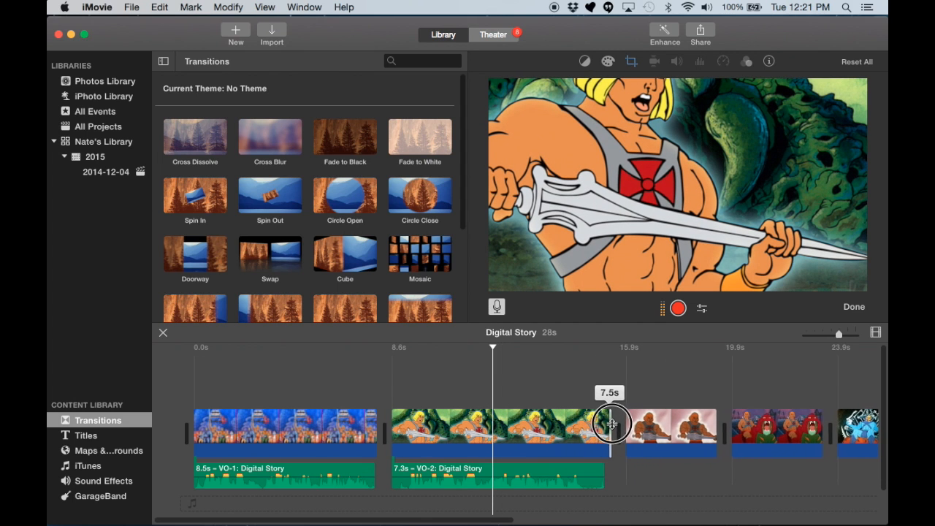
pyautogui.moveTo(612, 423); pyautogui.dragTo(602, 423)
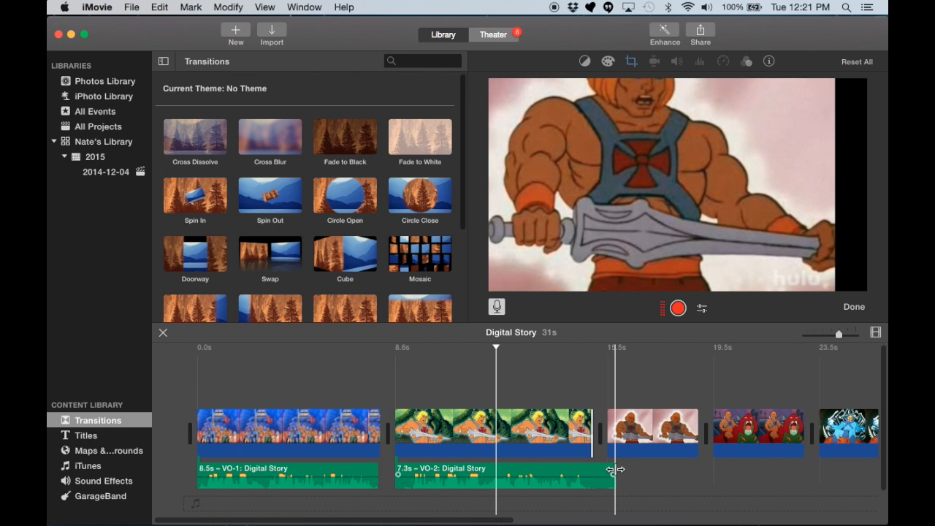
pyautogui.moveTo(617, 471); pyautogui.dragTo(605, 471)
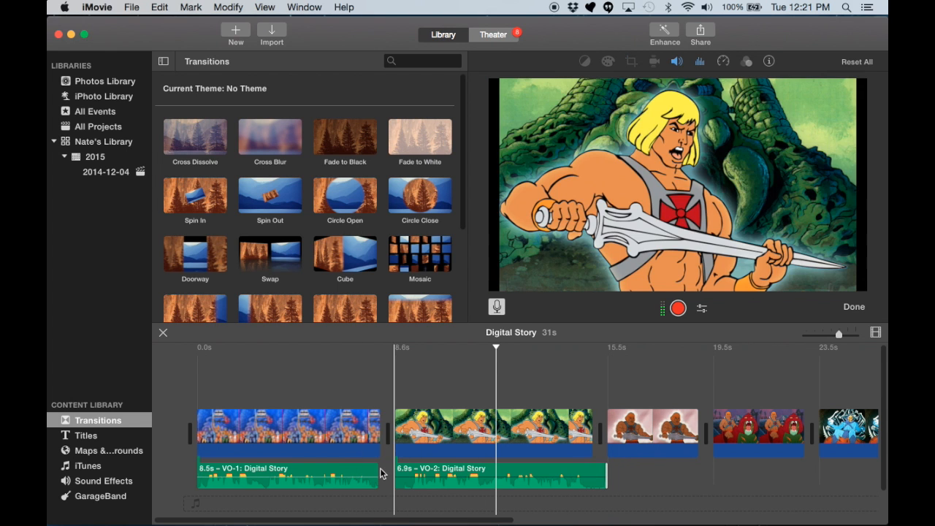
pyautogui.moveTo(380, 475); pyautogui.dragTo(374, 474)
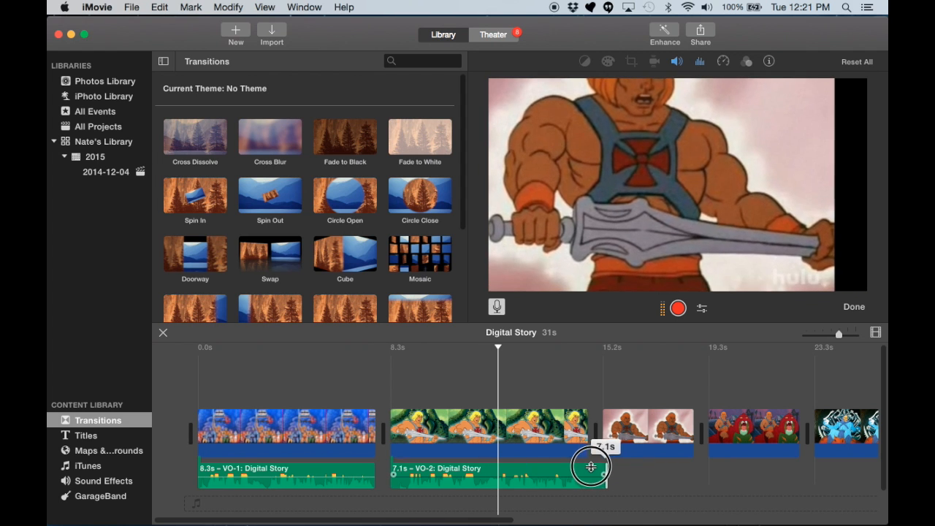
# - Trim VO-2 to 6.7 seconds and cut the second clip to end with it
pyautogui.moveTo(590, 468); pyautogui.dragTo(568, 469)
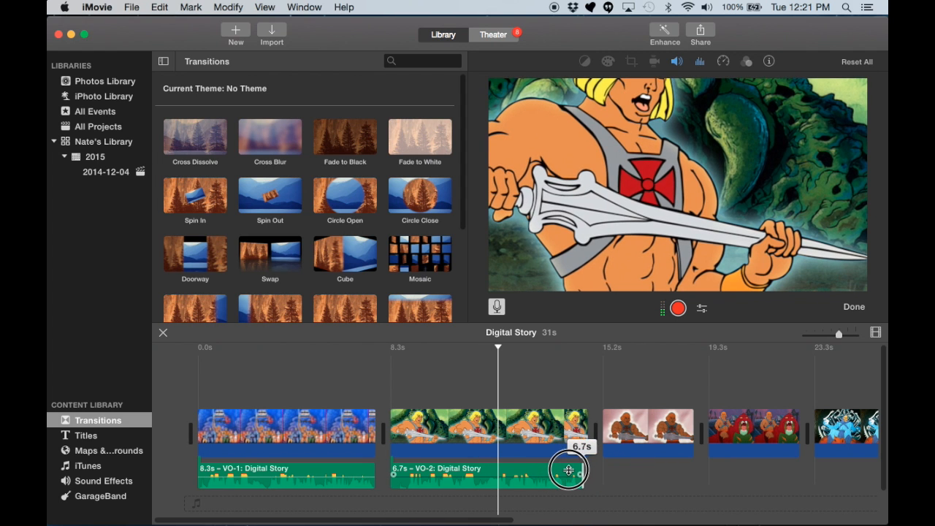
pyautogui.moveTo(568, 470); pyautogui.dragTo(584, 431)
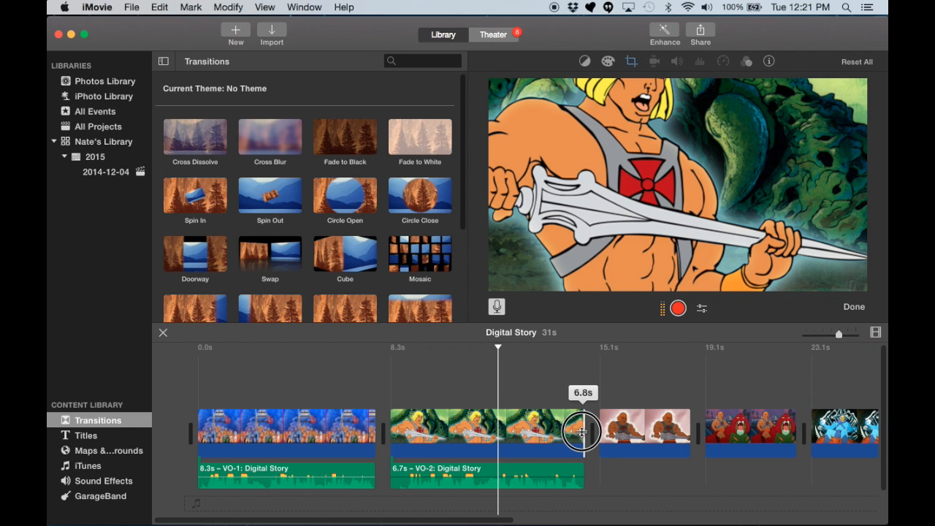
pyautogui.moveTo(582, 431); pyautogui.dragTo(527, 431)
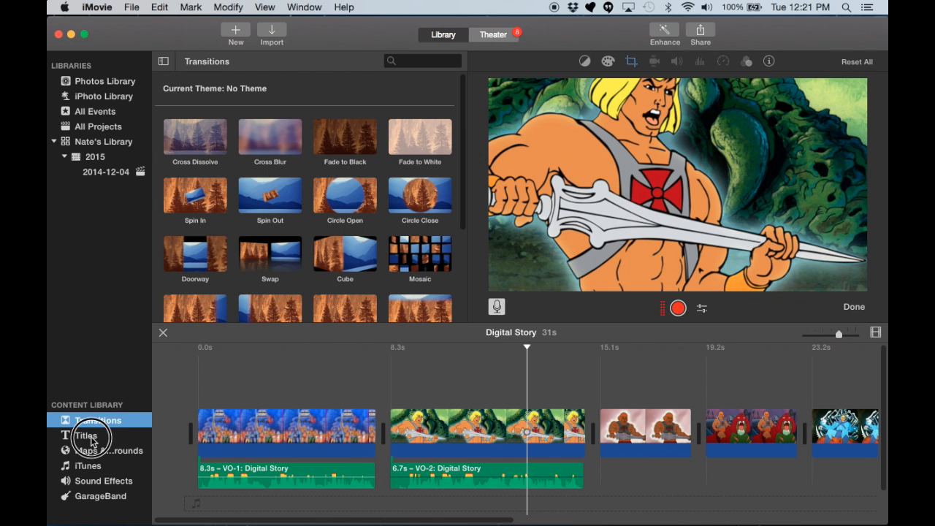
pyautogui.moveTo(150, 373)
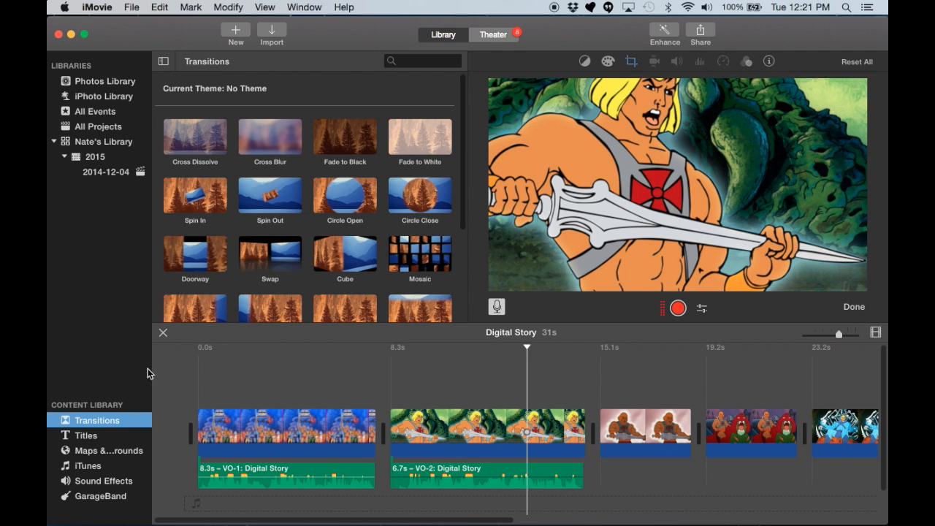
pyautogui.moveTo(291, 179)
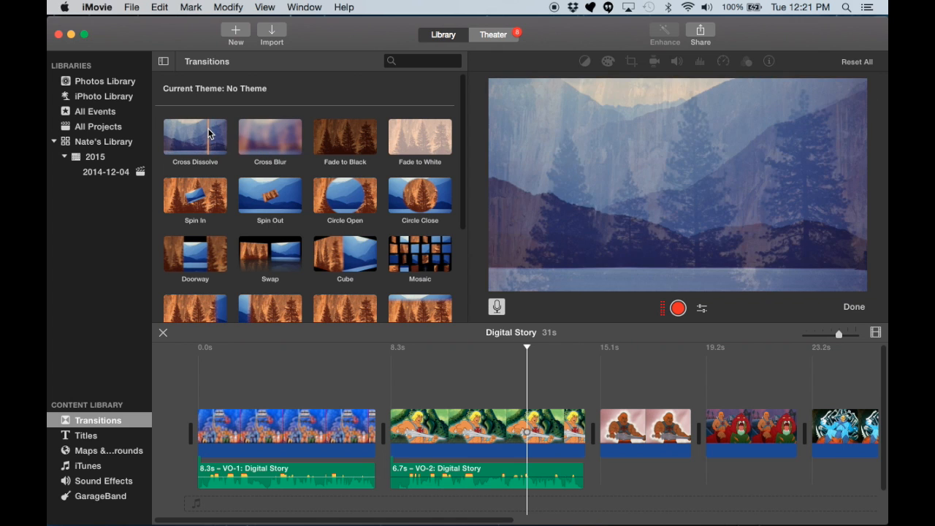
pyautogui.moveTo(208, 133)
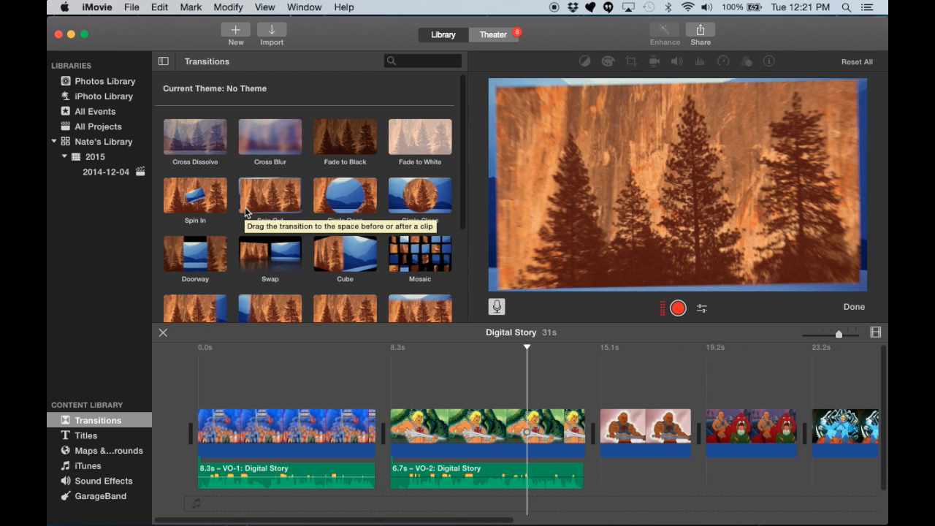
# - Scroll through the Transitions browser to find Cross Dissolve
pyautogui.scroll(-3)
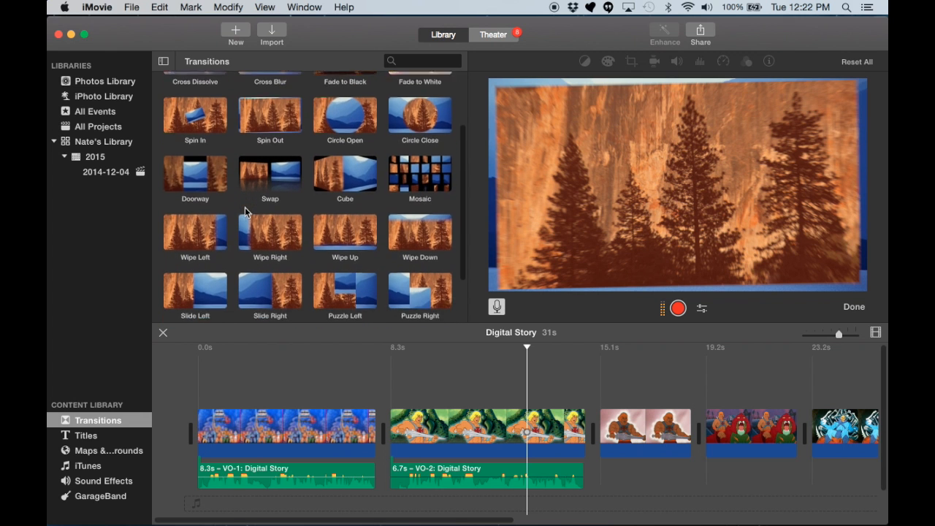
pyautogui.scroll(-3)
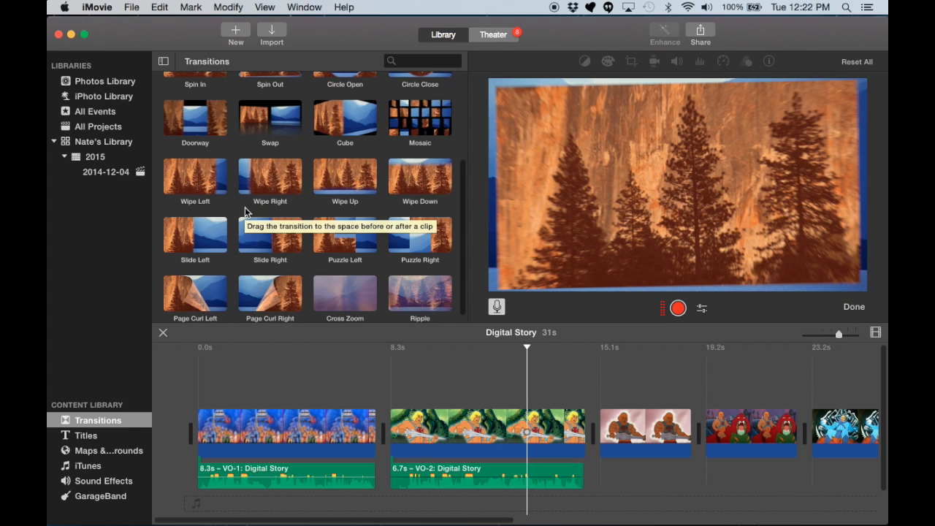
pyautogui.scroll(3)
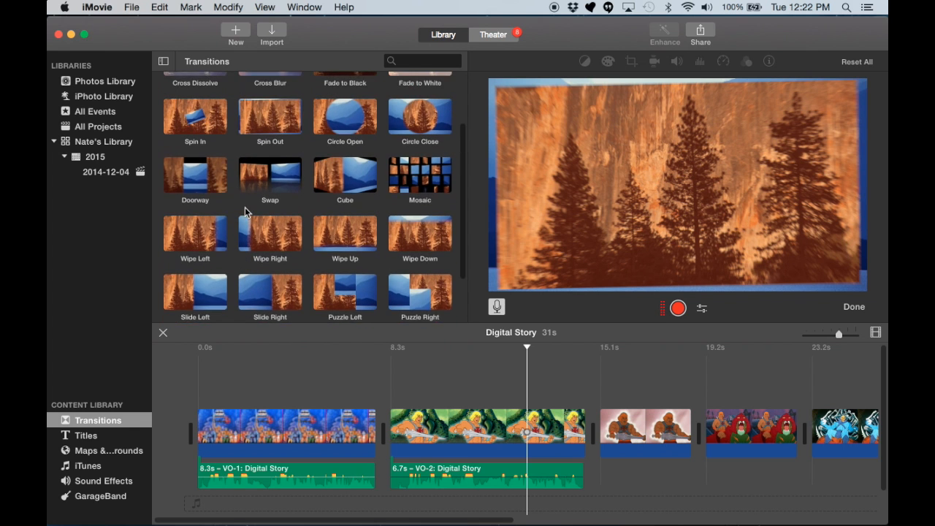
pyautogui.scroll(3)
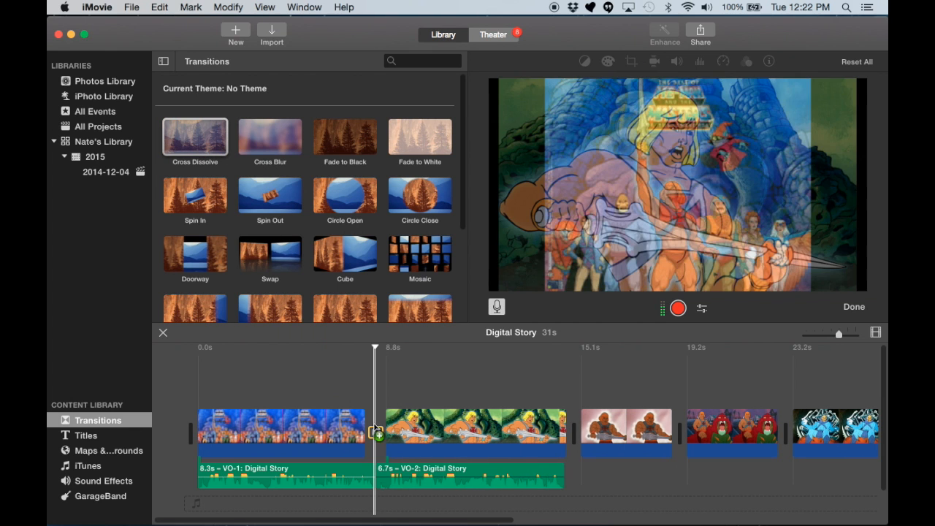
# - Drop Cross Dissolve between the first clips, adding transitions between every clip pair
pyautogui.click(195, 139)
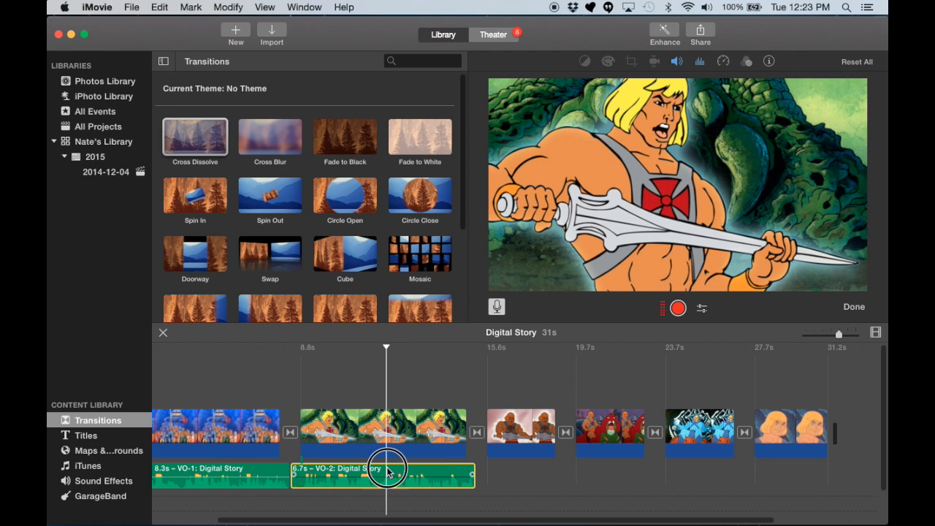
# - Move VO-2 under the third clip, split it and delete the tail, leaving 3.0 seconds
pyautogui.moveTo(387, 471); pyautogui.dragTo(570, 473)
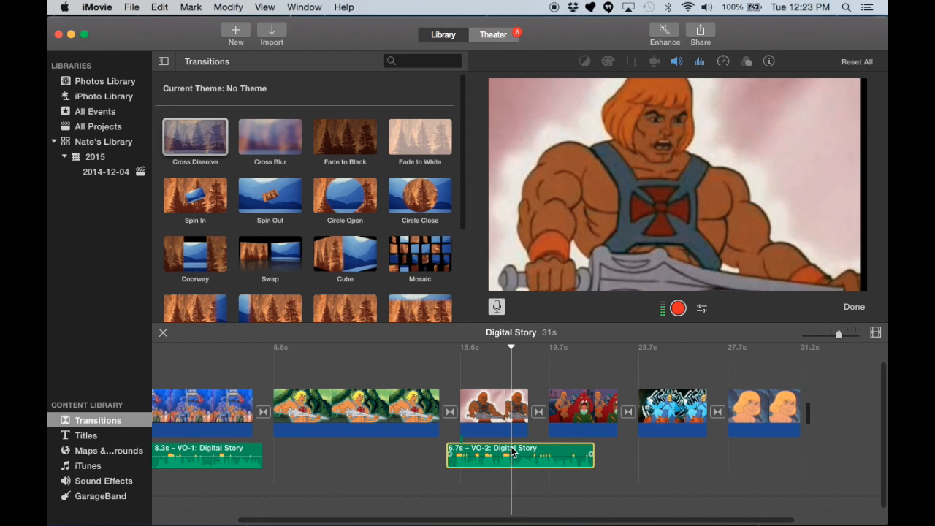
pyautogui.rightClick(511, 453)
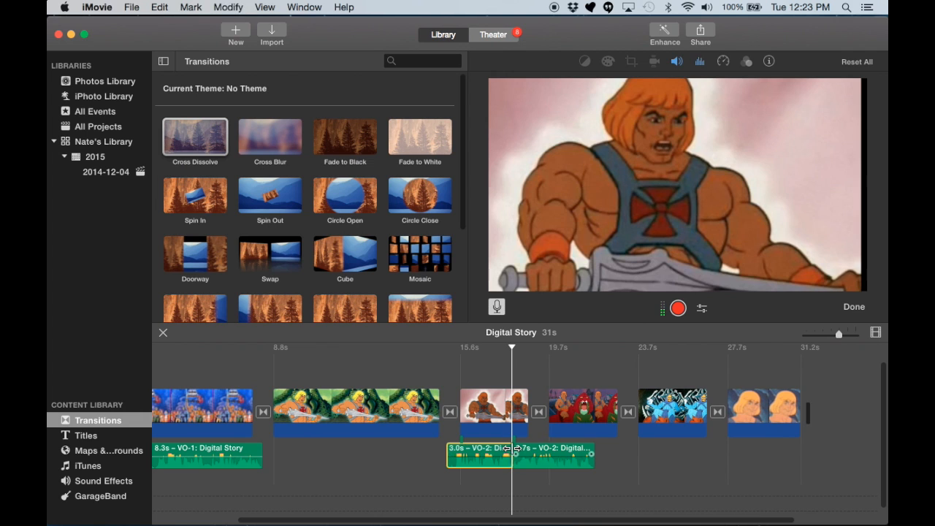
pyautogui.click(544, 455)
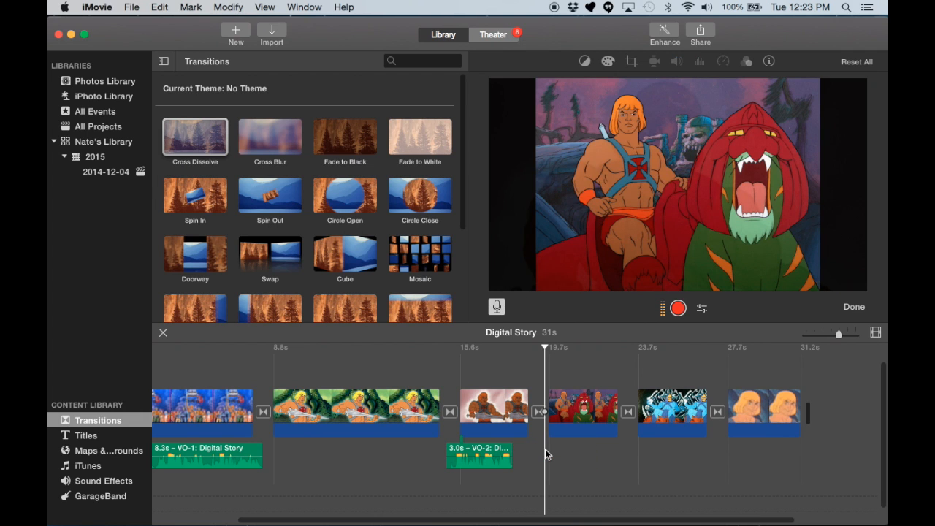
pyautogui.click(482, 453)
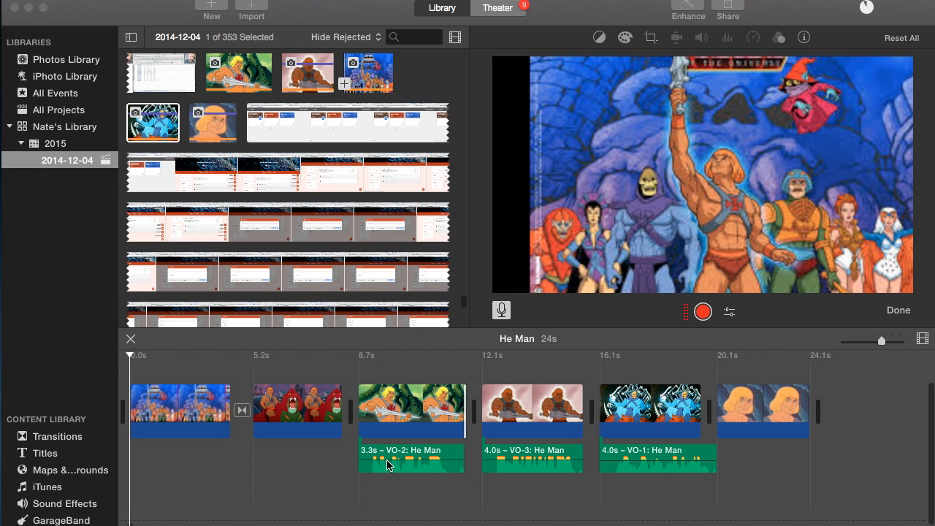
# - Select the VO-2 voiceover and raise its volume slider to 126%
pyautogui.click(392, 458)
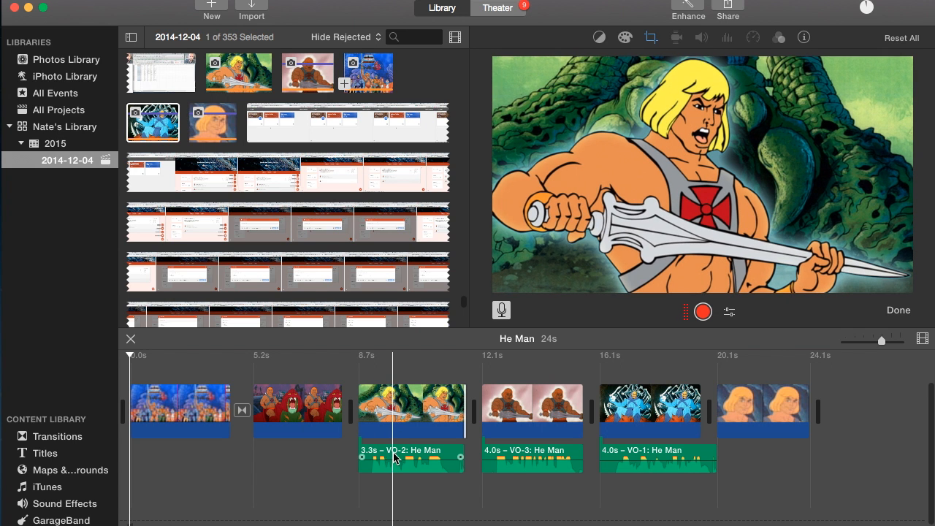
pyautogui.moveTo(391, 462)
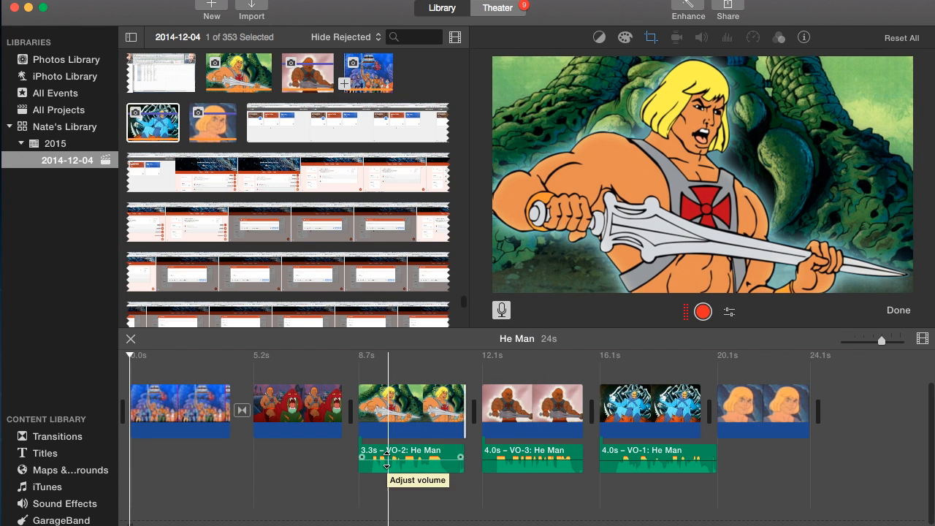
pyautogui.click(385, 457)
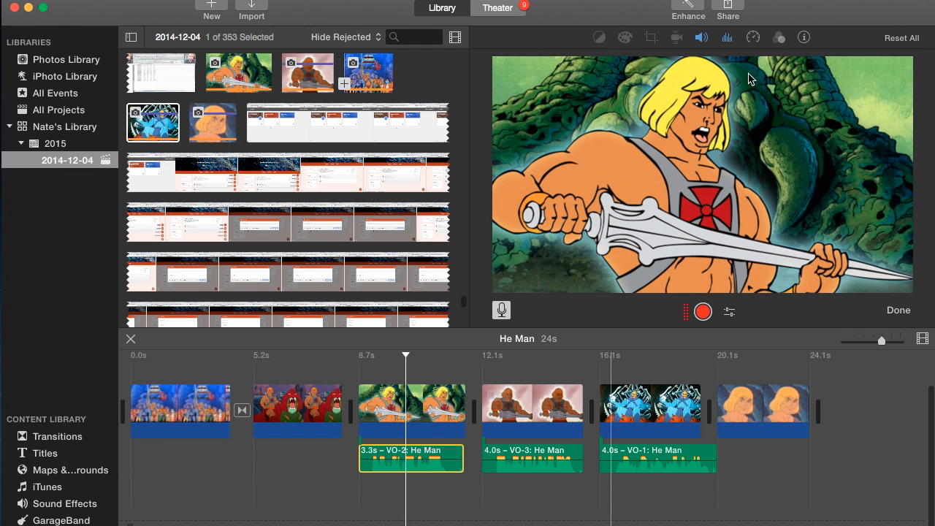
pyautogui.click(700, 38)
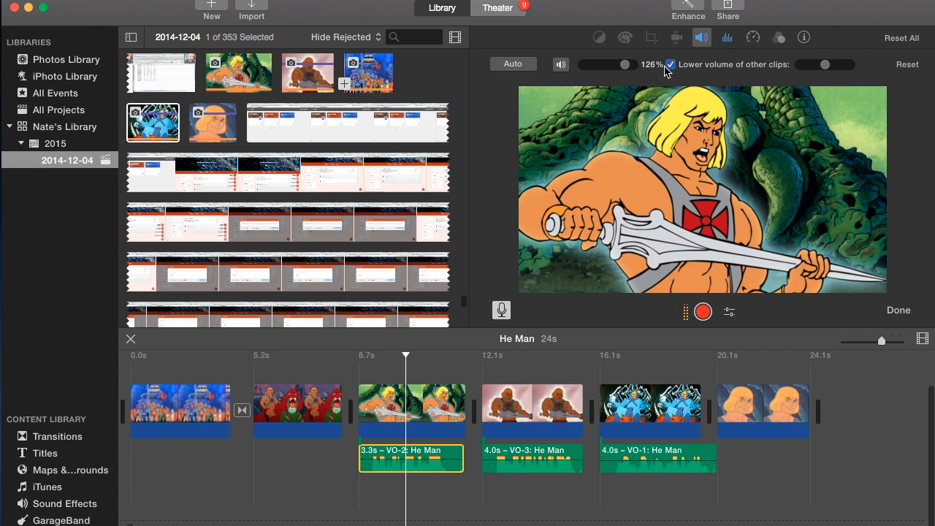
pyautogui.moveTo(624, 64); pyautogui.dragTo(628, 64)
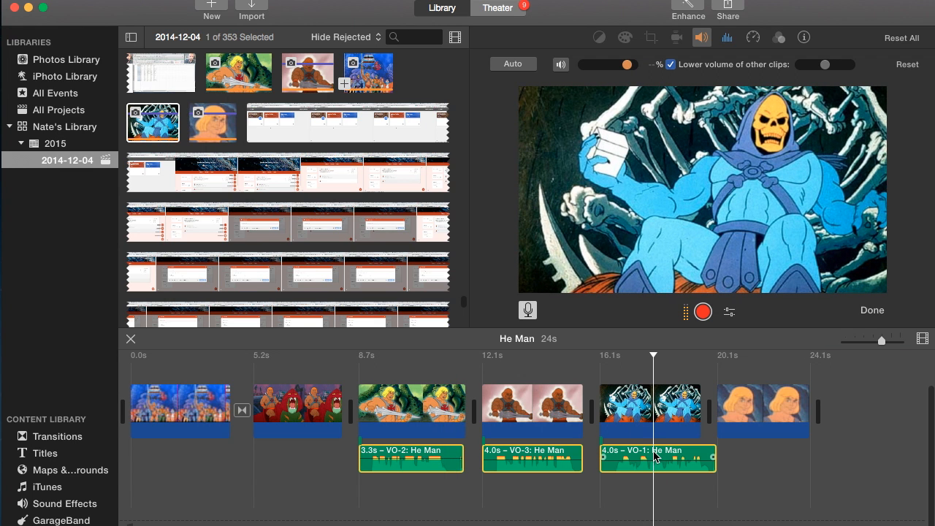
pyautogui.moveTo(701, 220)
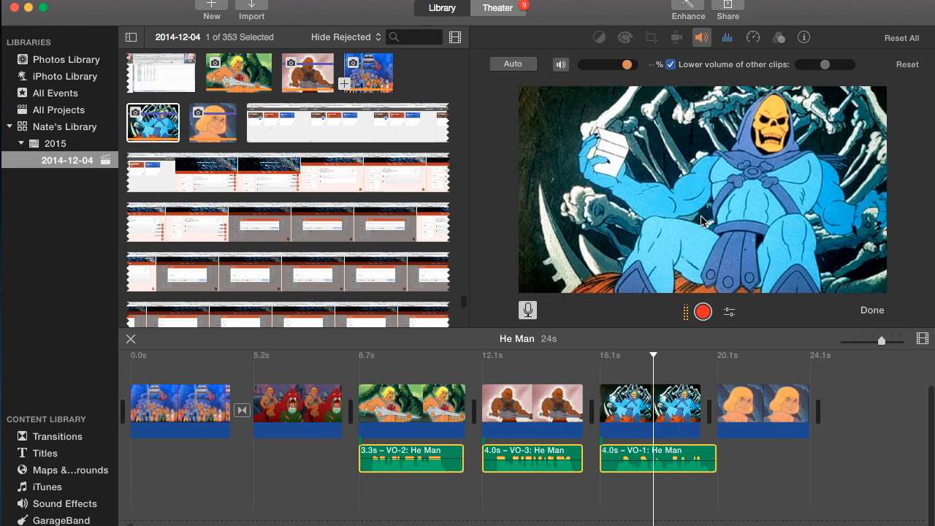
pyautogui.moveTo(606, 65); pyautogui.dragTo(621, 64)
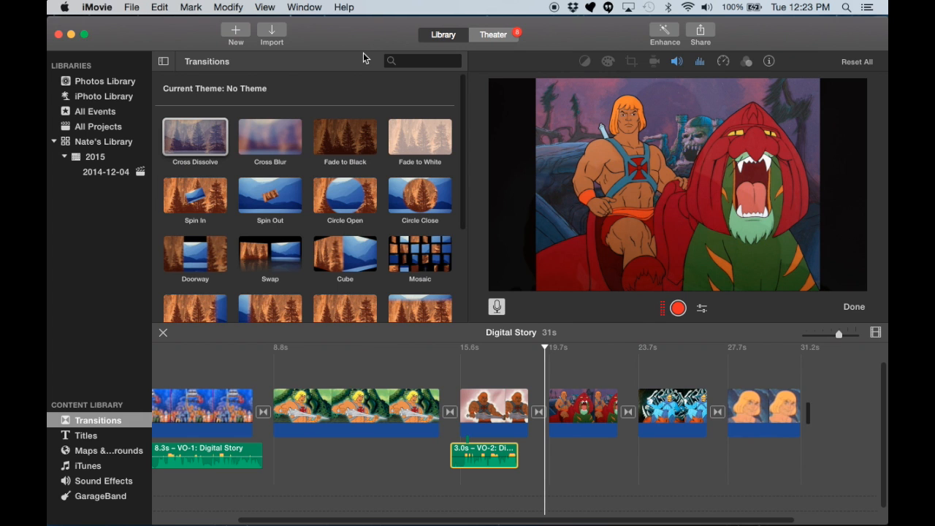
pyautogui.moveTo(298, 162)
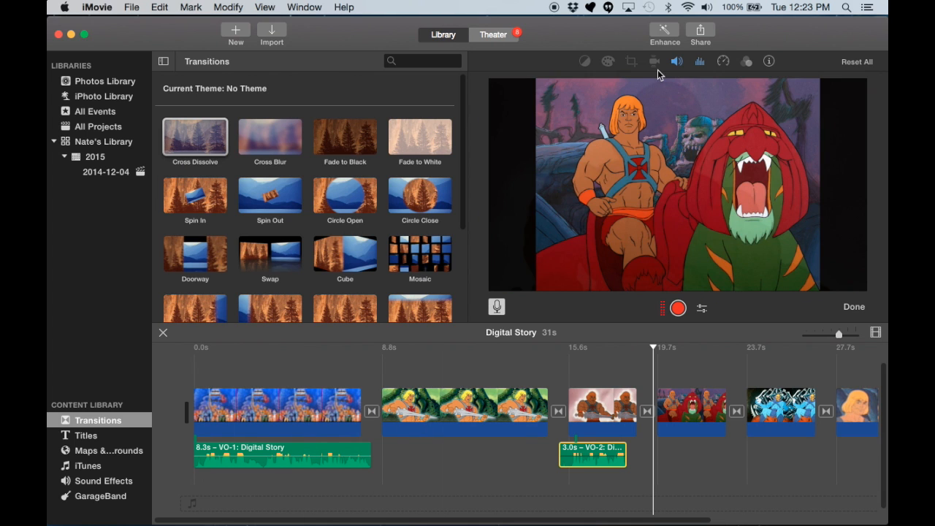
pyautogui.moveTo(708, 31)
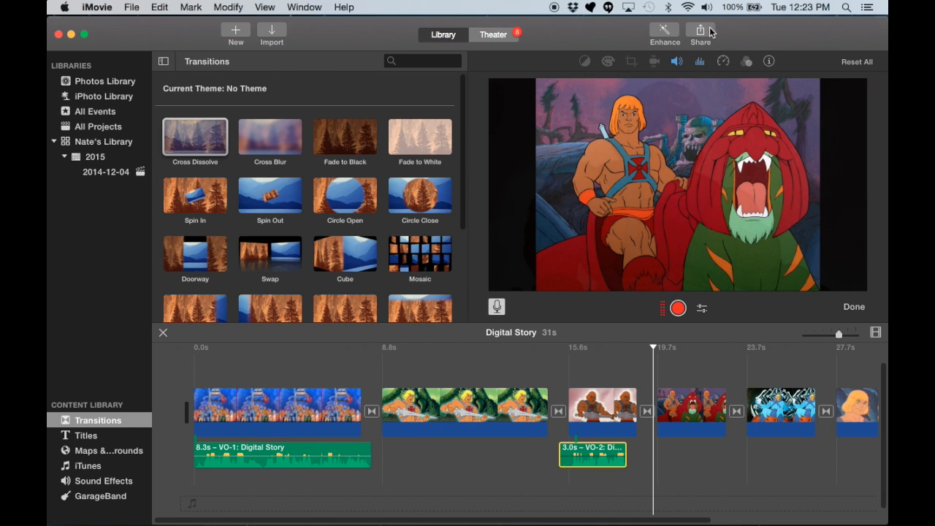
# - Show the Share destinations: YouTube, Facebook, Vimeo and File
pyautogui.click(700, 33)
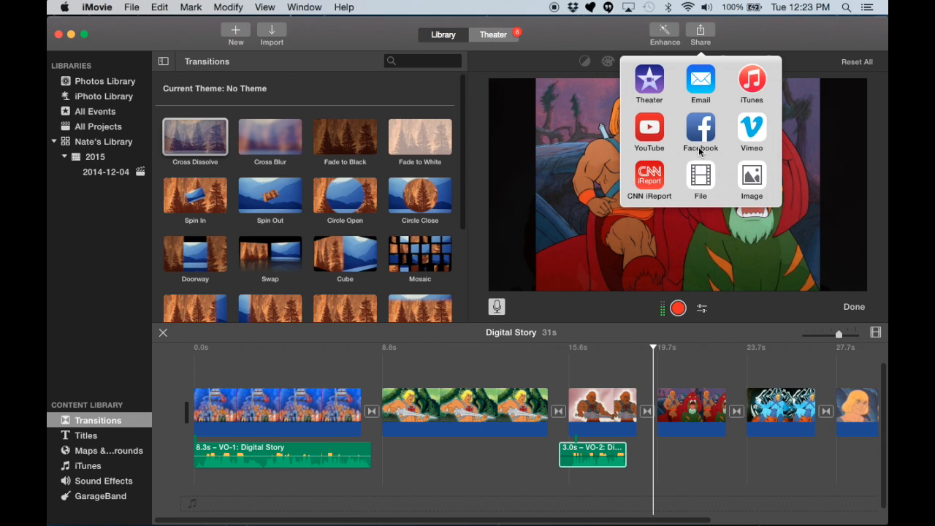
pyautogui.moveTo(701, 175)
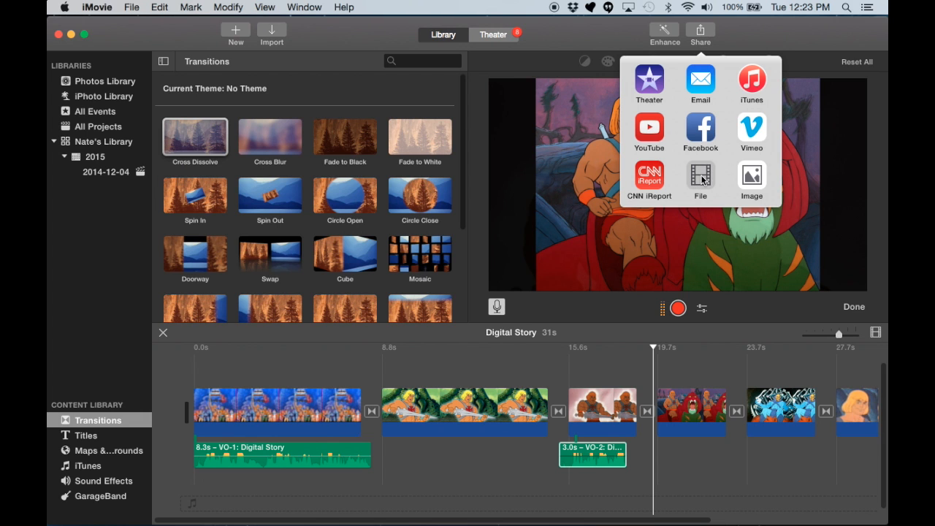
# - Share Digital Story as a File at 1280 x 720, High quality, and start exporting
pyautogui.click(700, 181)
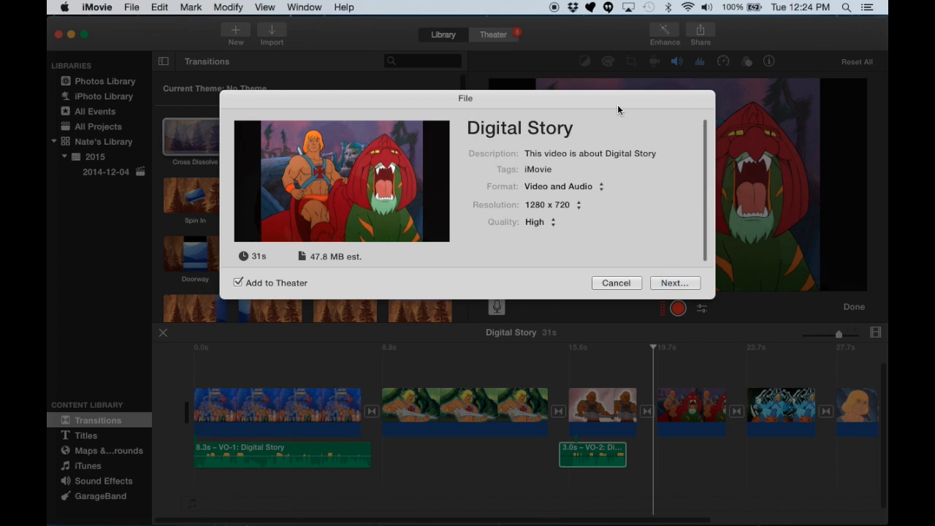
pyautogui.moveTo(560, 228)
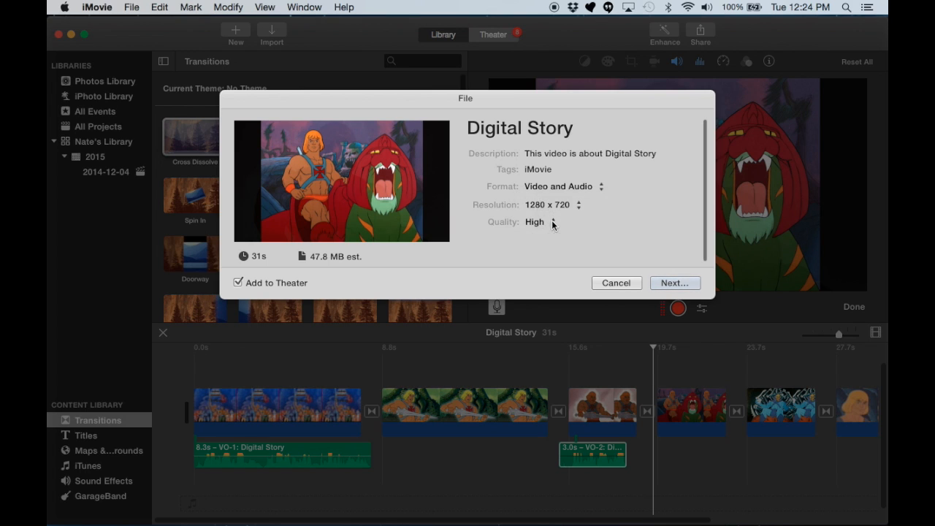
pyautogui.click(538, 221)
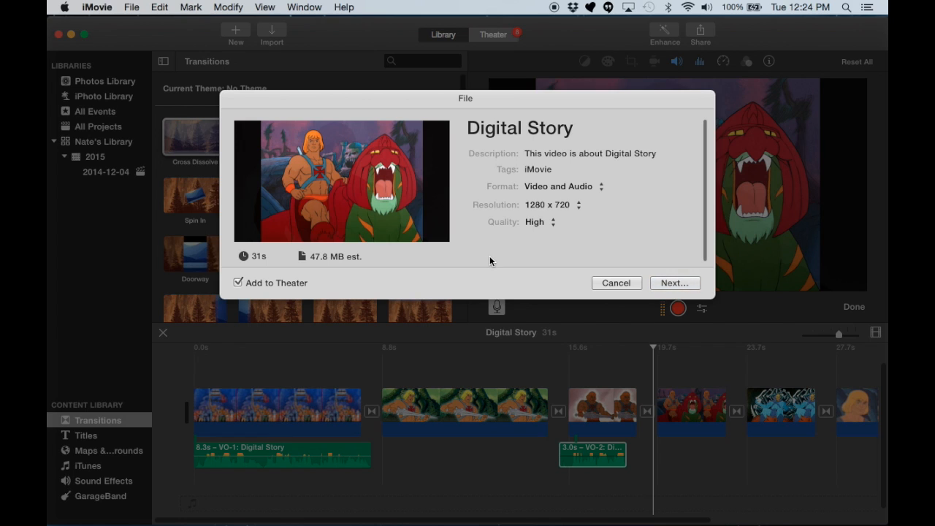
pyautogui.moveTo(599, 253)
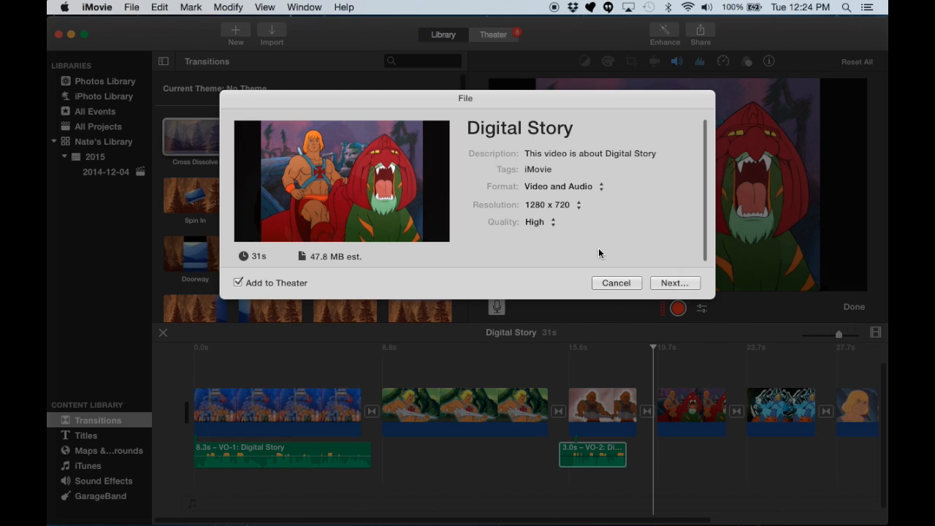
pyautogui.moveTo(574, 260)
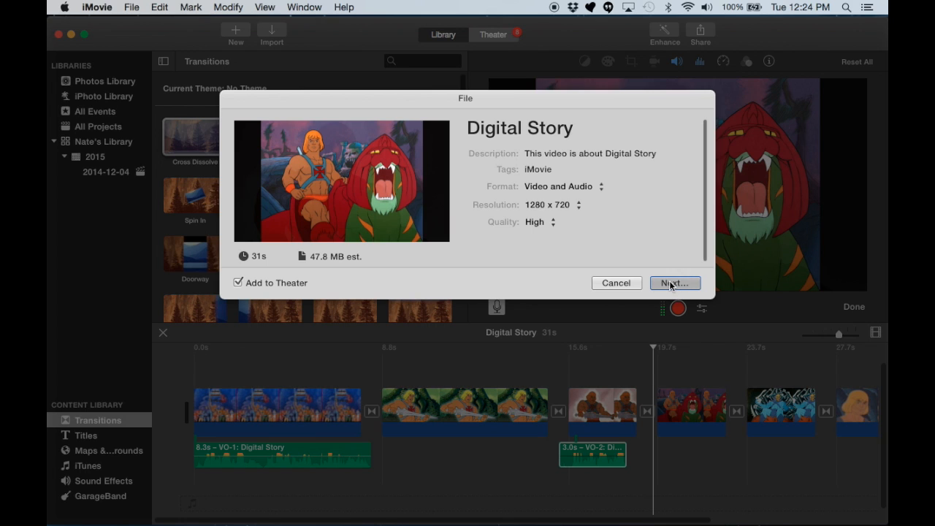
pyautogui.click(674, 282)
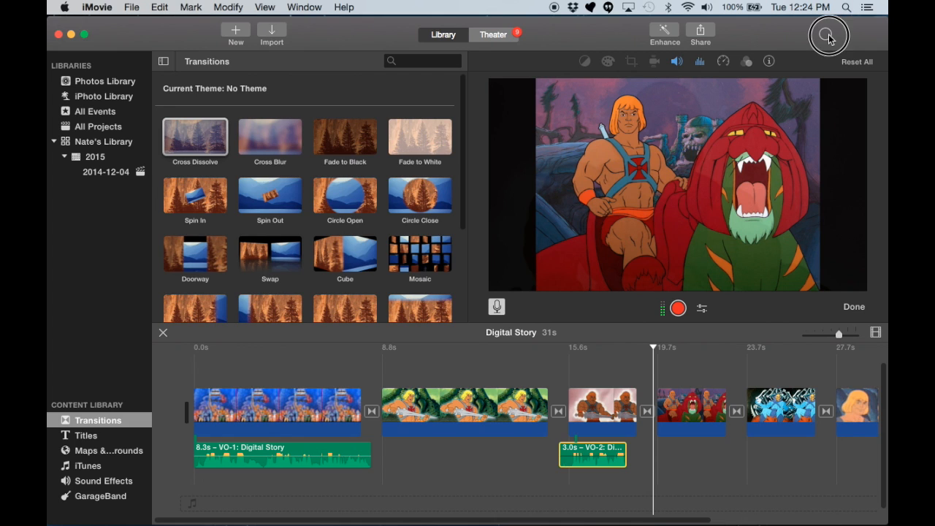
pyautogui.click(828, 35)
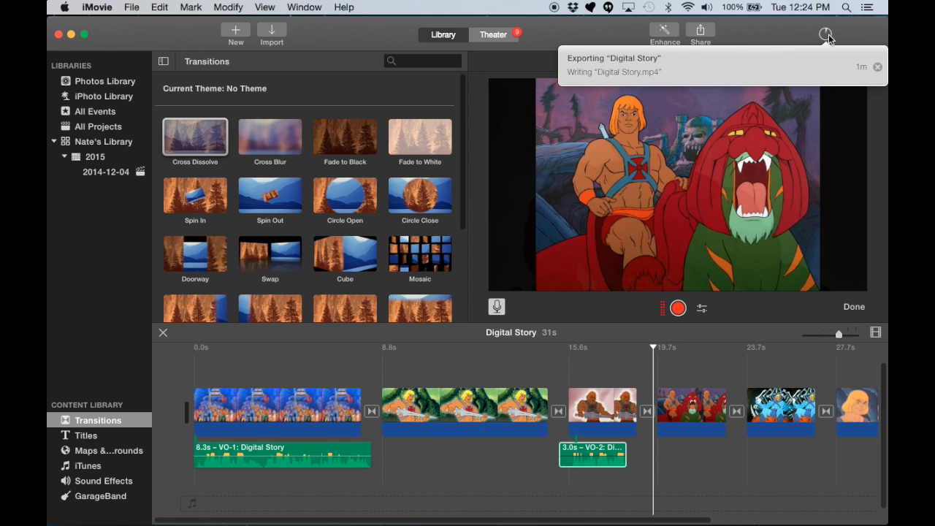
pyautogui.moveTo(798, 42)
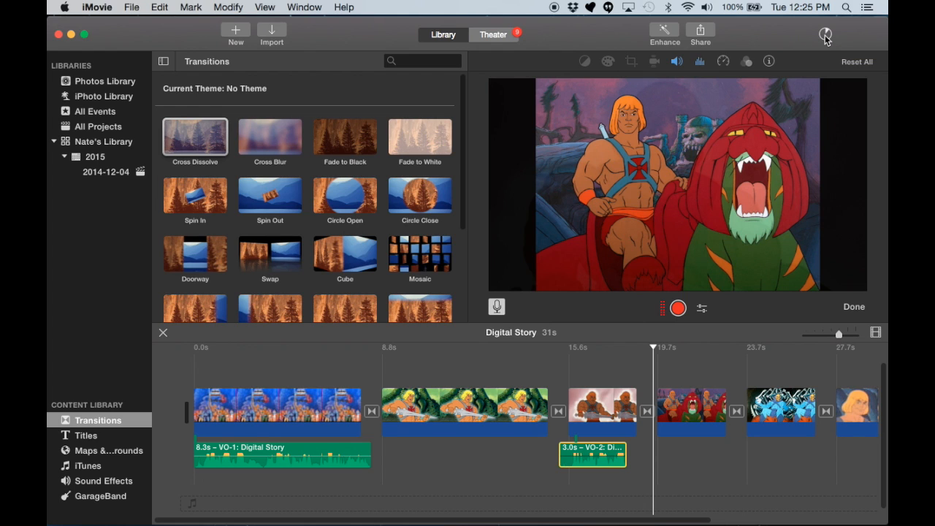
pyautogui.moveTo(783, 47)
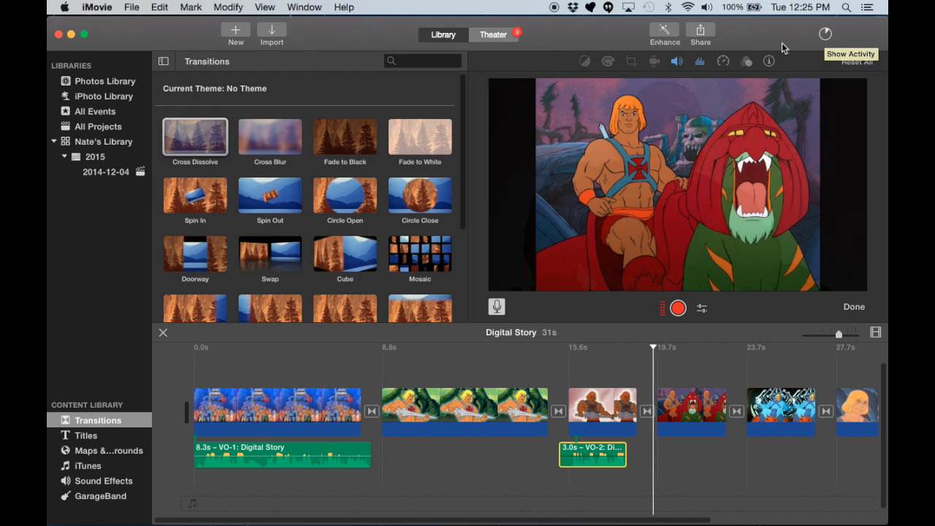
pyautogui.moveTo(460, 295)
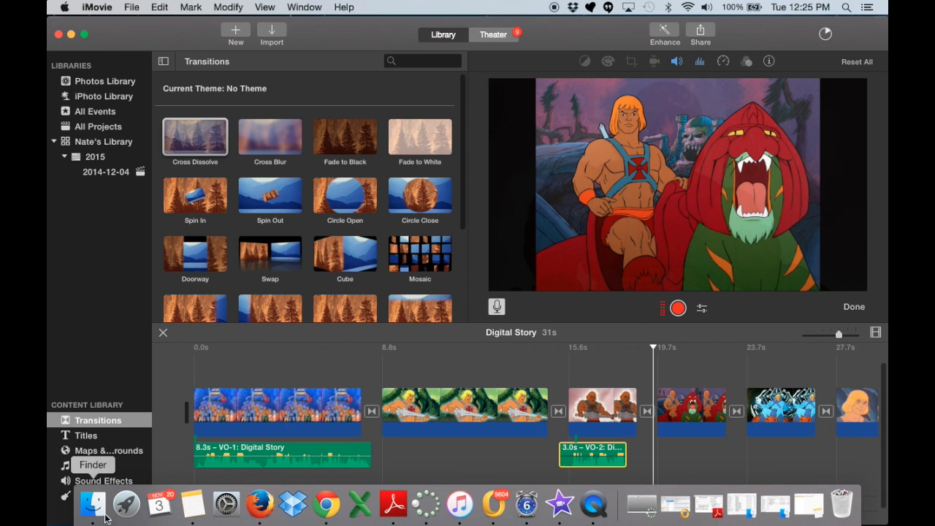
# - Open the Digital Story folder in Finder, then bring Chrome with YouTube forward
pyautogui.click(92, 504)
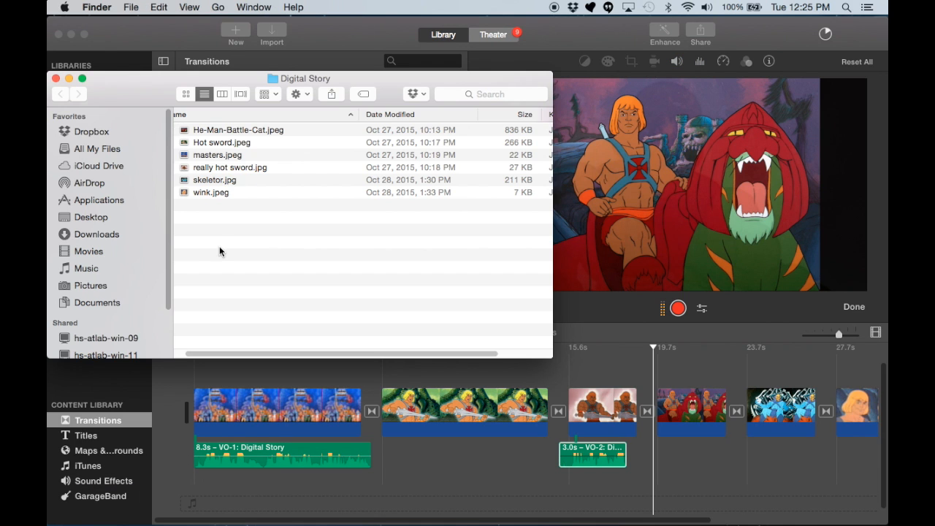
pyautogui.moveTo(82, 258)
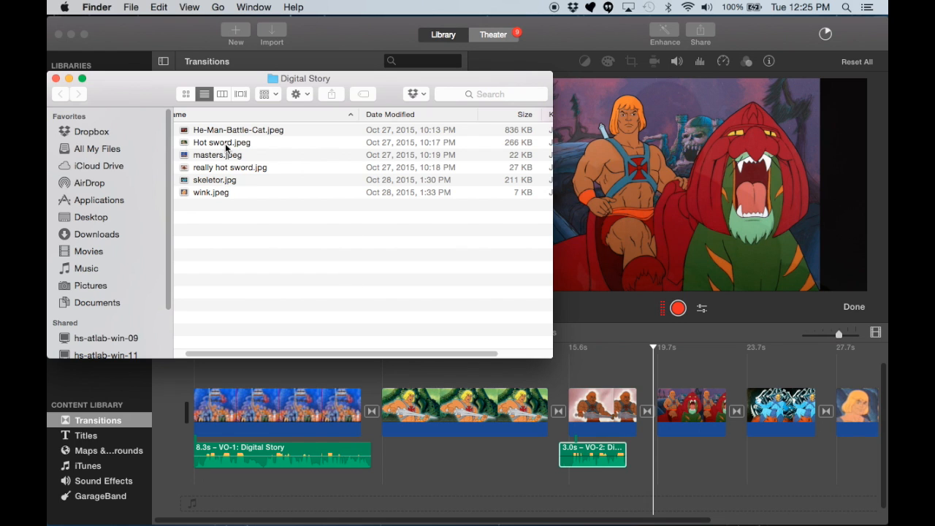
pyautogui.moveTo(358, 55)
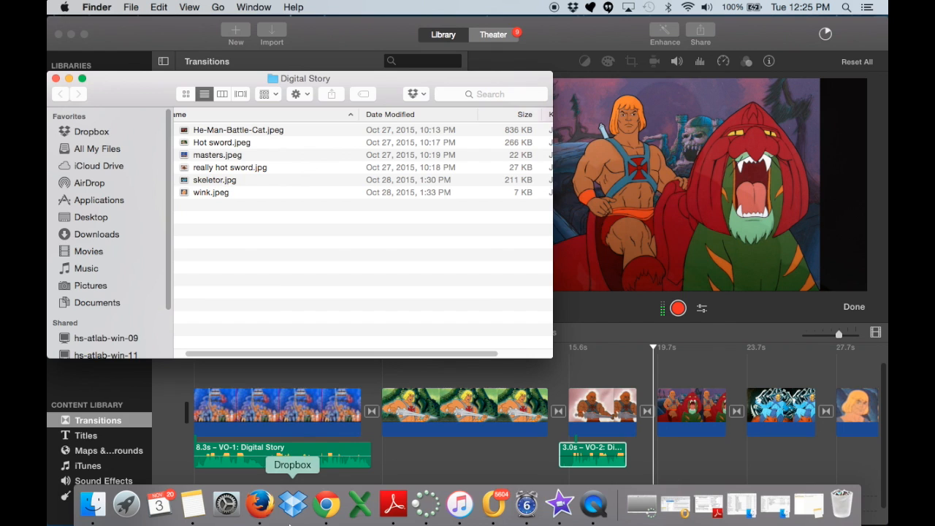
pyautogui.click(326, 504)
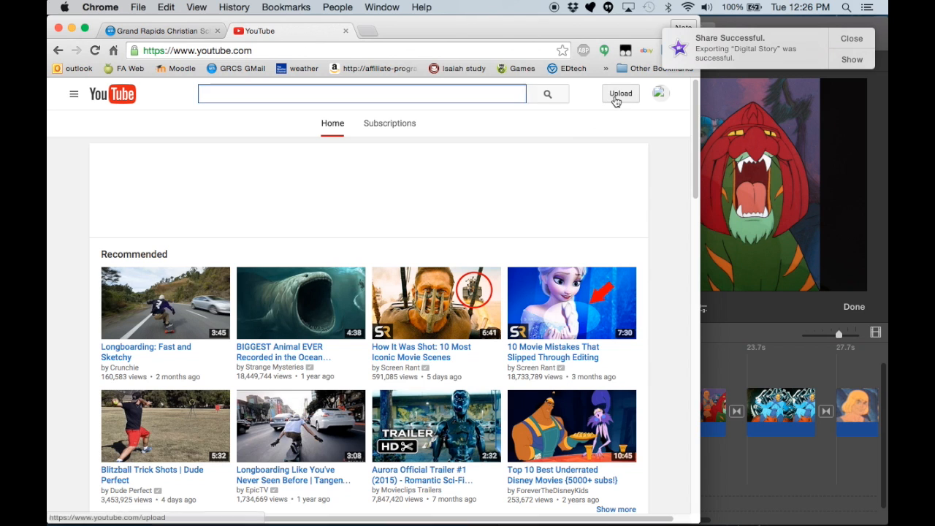
# - Go to YouTube's upload page and bring up the file chooser for the video
pyautogui.click(620, 93)
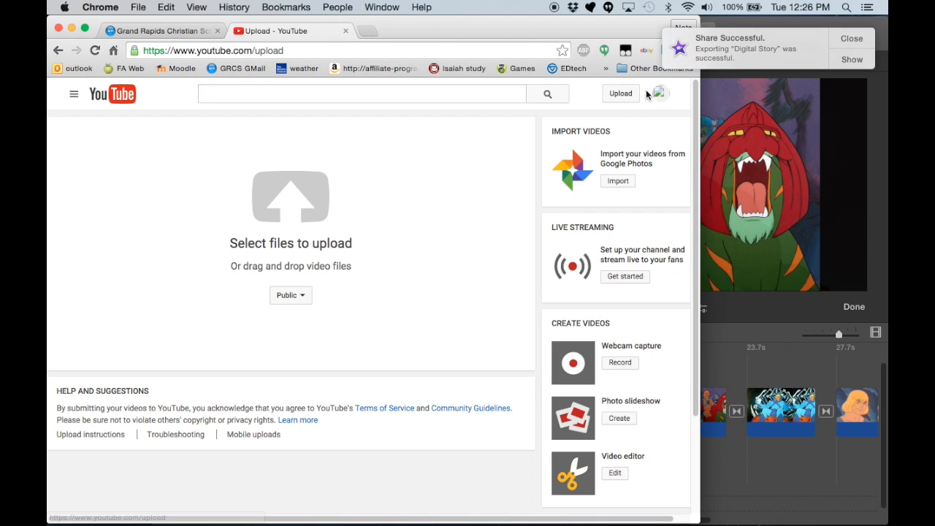
pyautogui.moveTo(290, 196)
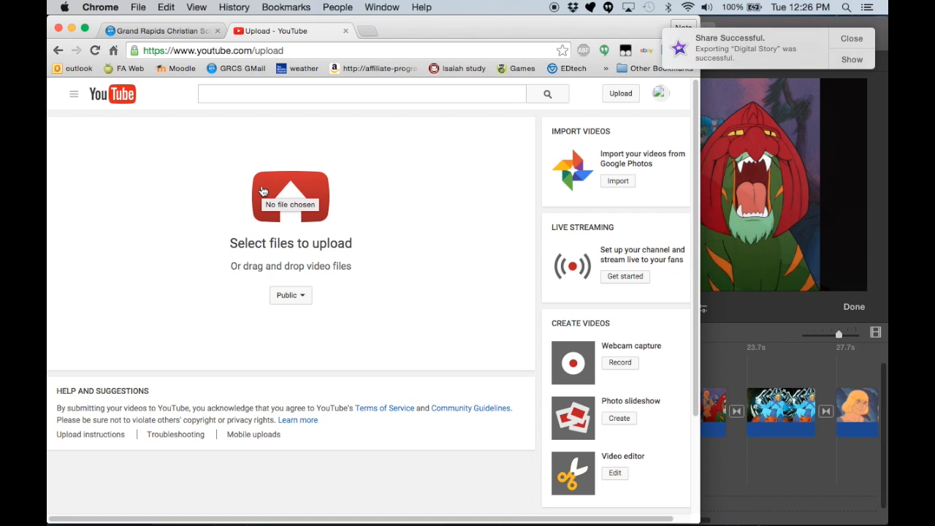
pyautogui.moveTo(406, 36)
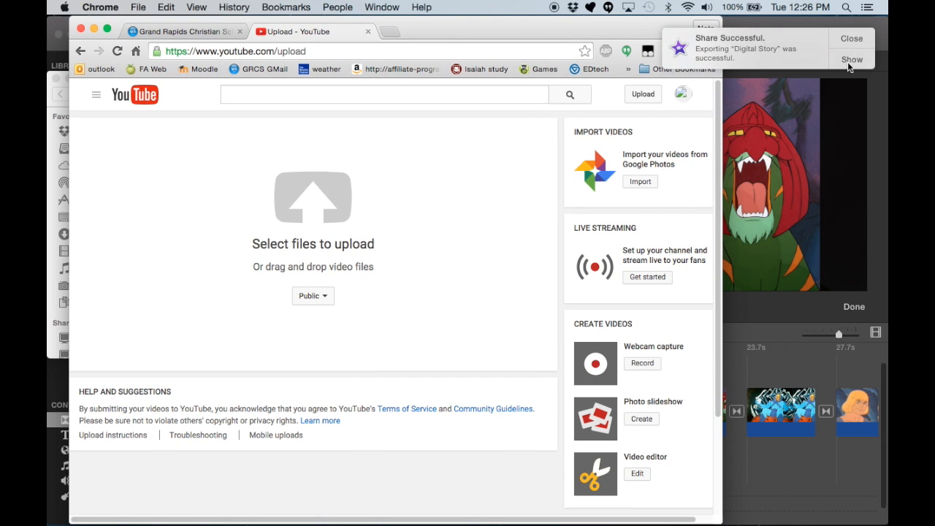
pyautogui.moveTo(364, 214)
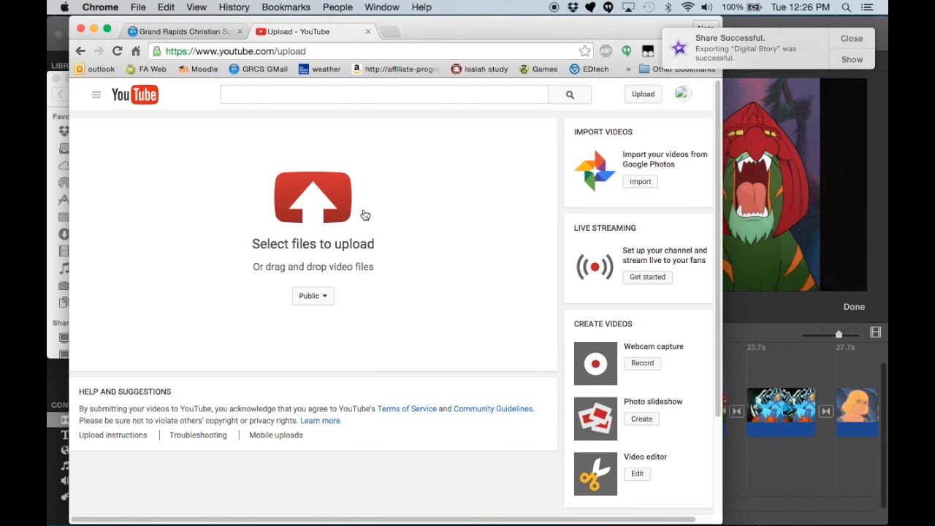
pyautogui.moveTo(283, 208)
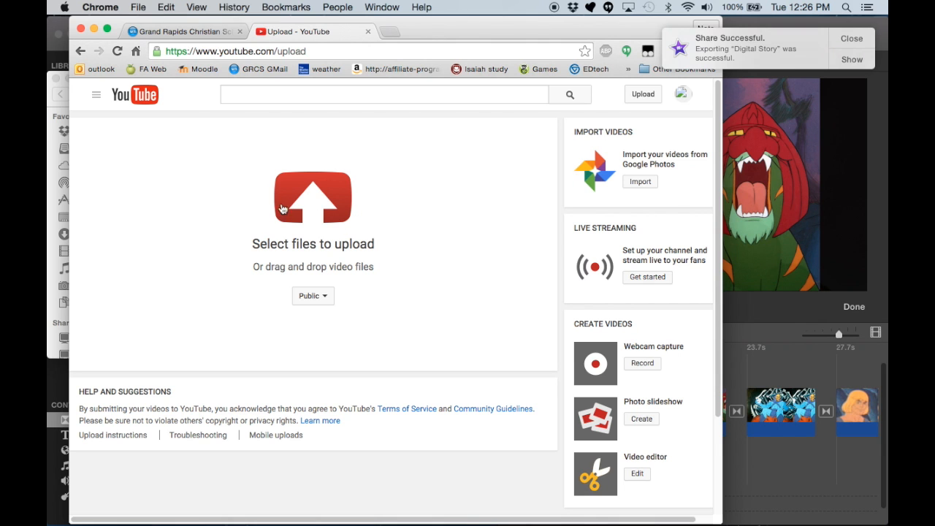
pyautogui.moveTo(304, 244)
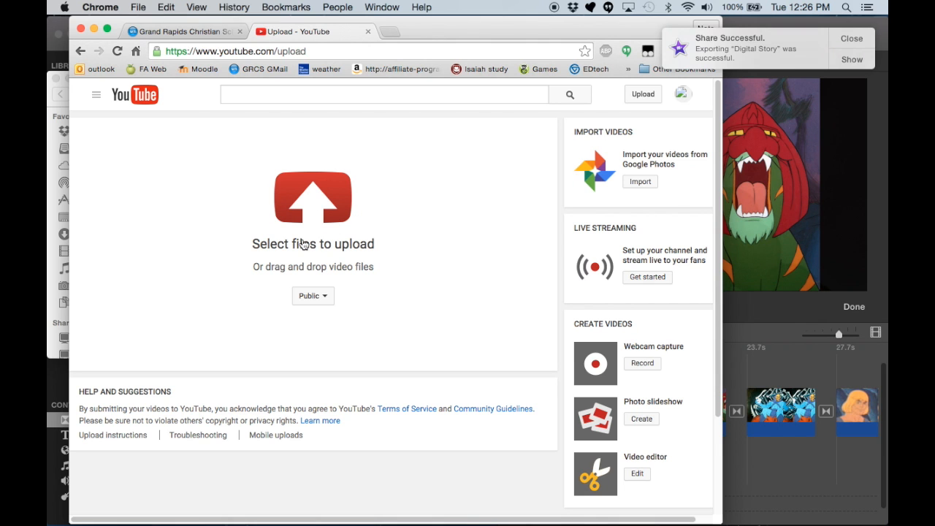
pyautogui.click(313, 197)
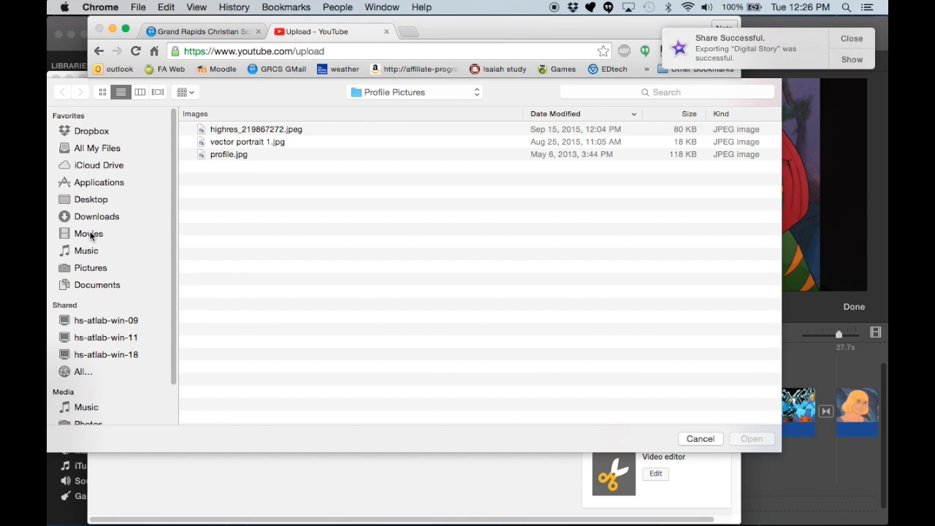
pyautogui.moveTo(642, 386)
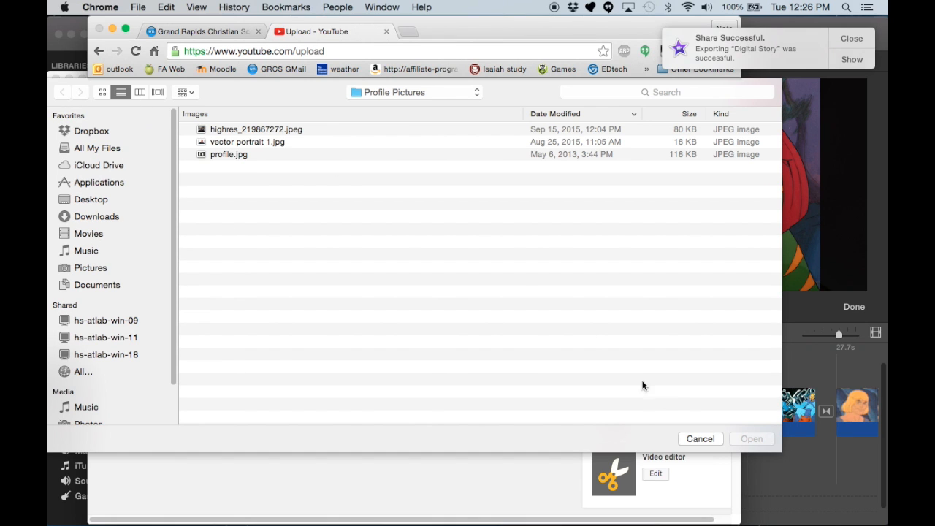
pyautogui.moveTo(207, 106)
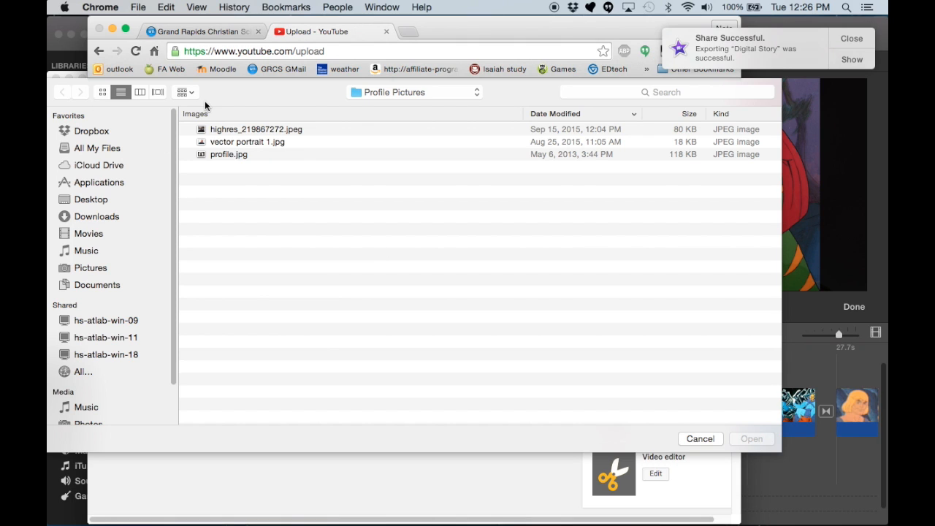
pyautogui.moveTo(504, 82)
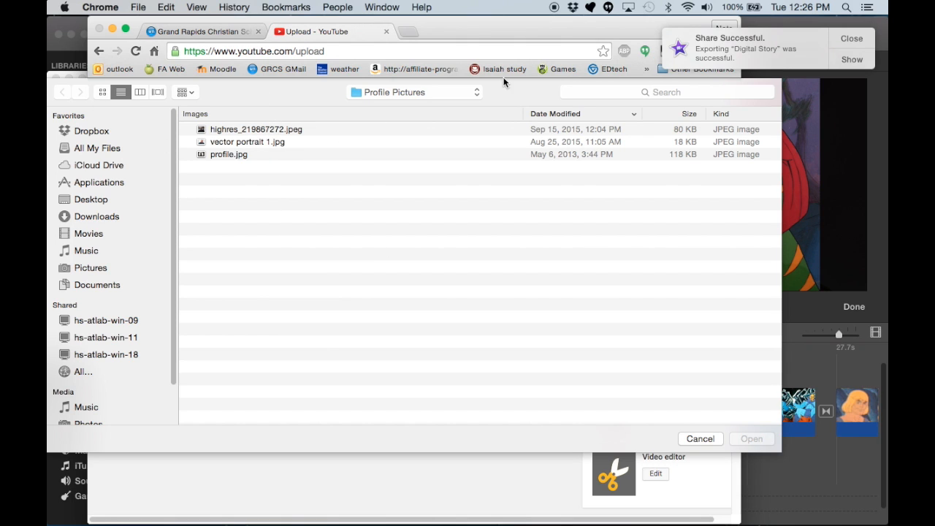
pyautogui.moveTo(696, 417)
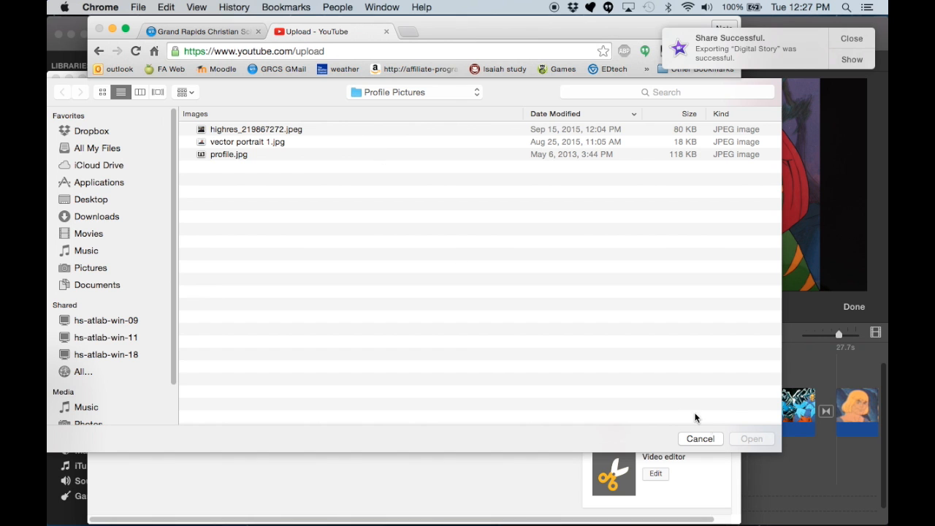
pyautogui.click(699, 438)
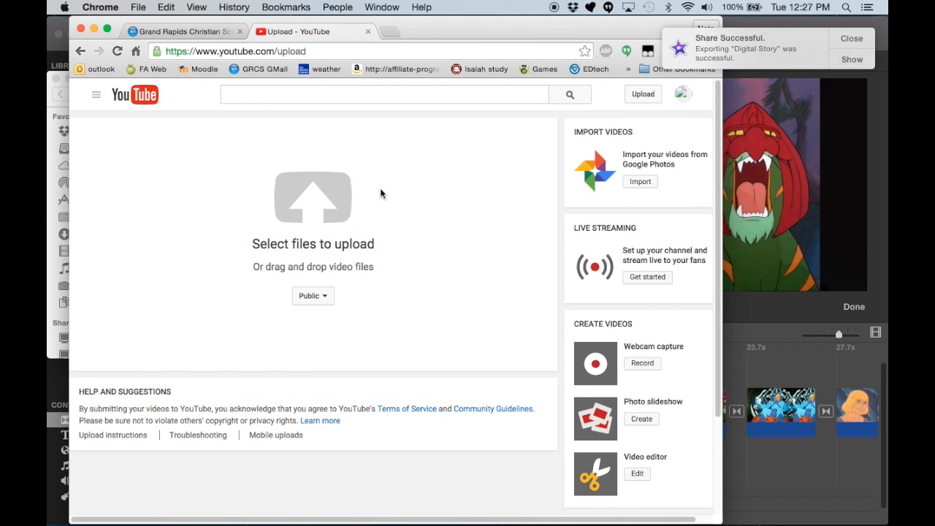
pyautogui.moveTo(385, 196)
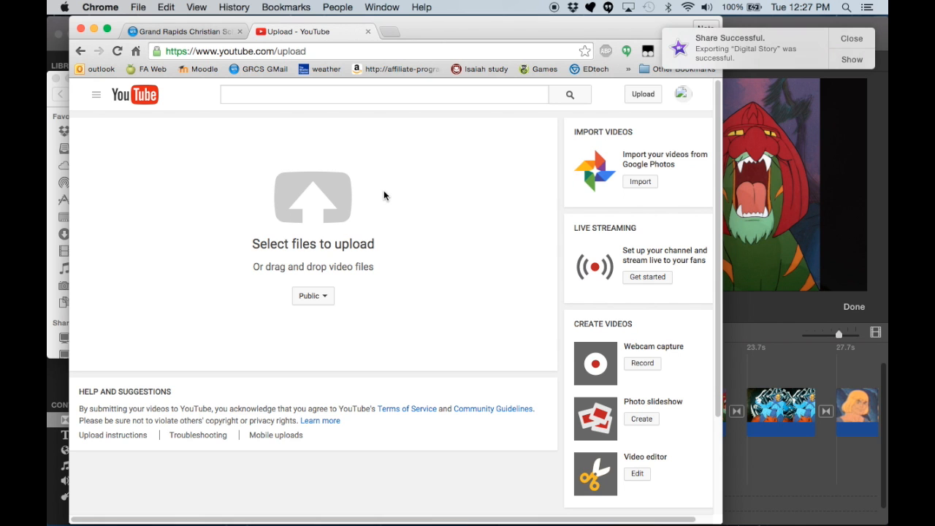
pyautogui.moveTo(204, 137)
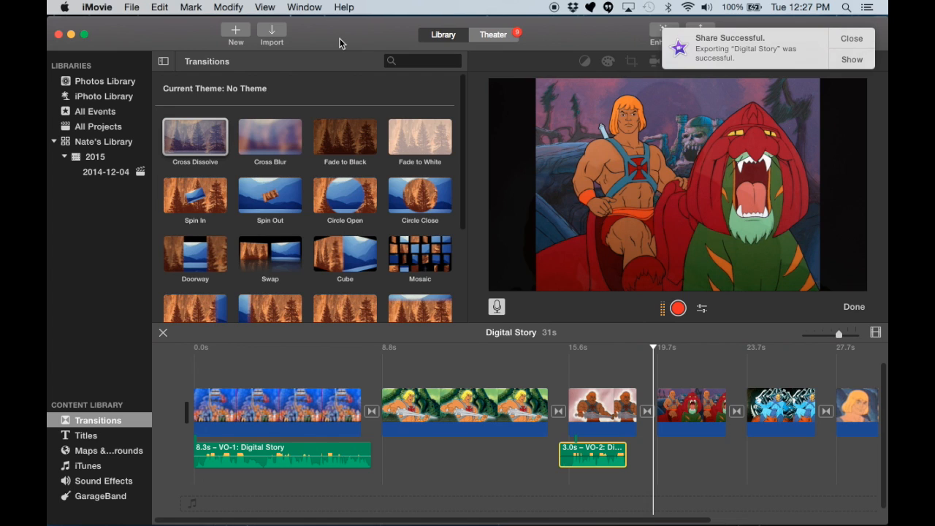
pyautogui.moveTo(436, 38)
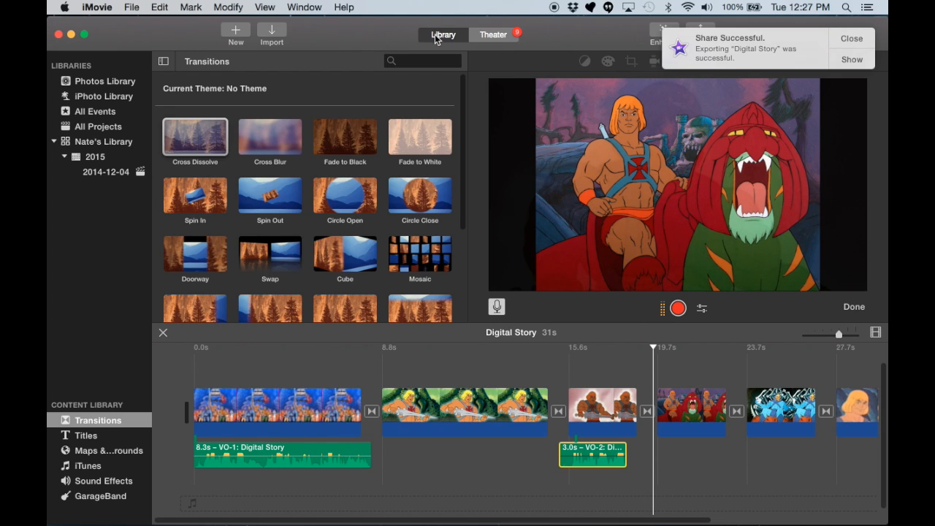